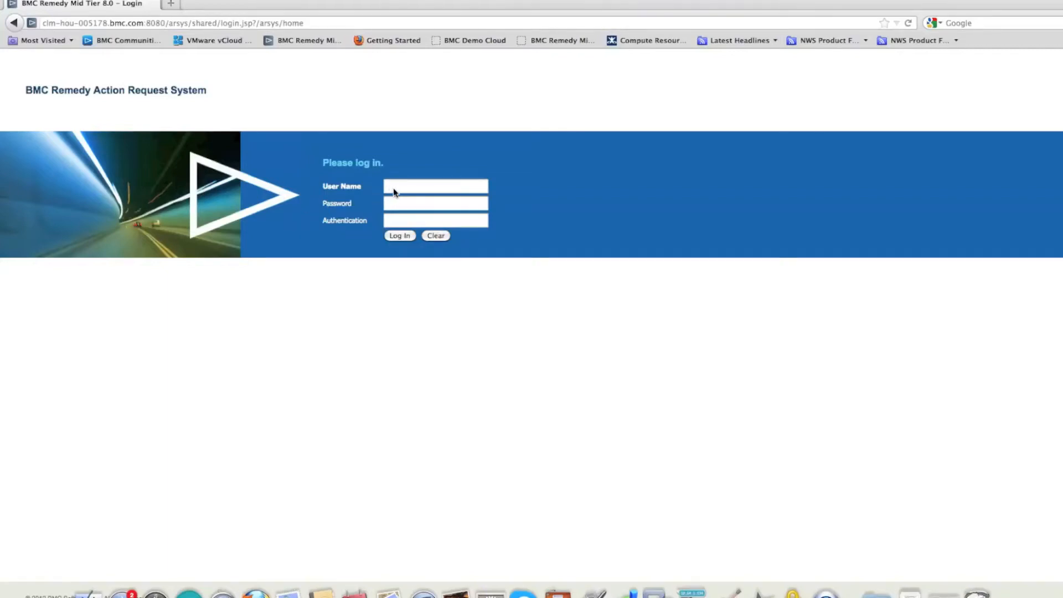
Step: Enter requester Allen's user name from the suggestions and the password on the sign-in page
{"action": "type", "text": "A"}
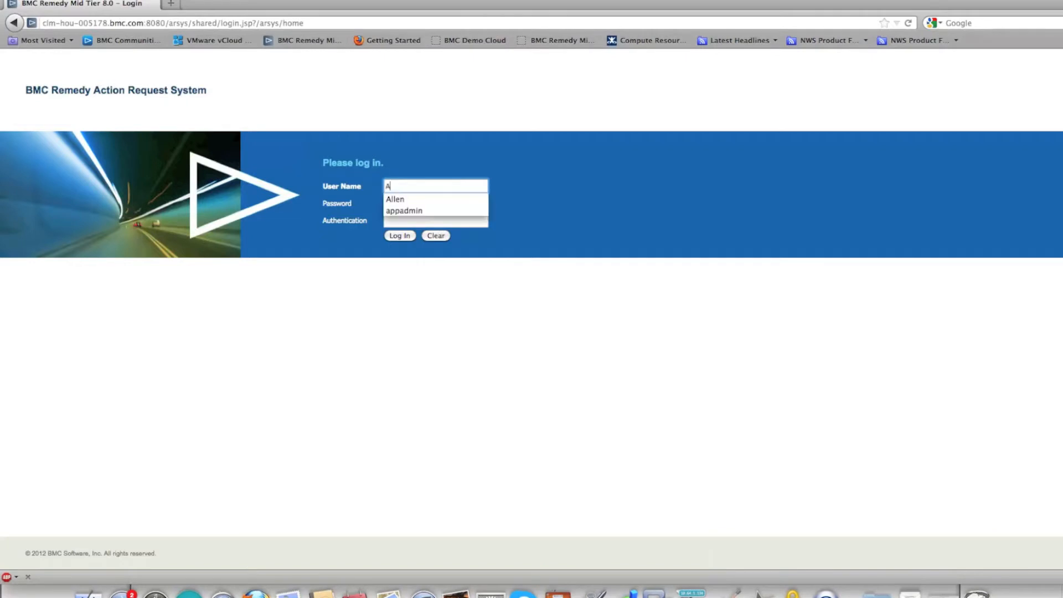
{"action": "left_click", "coordinate": [395, 198]}
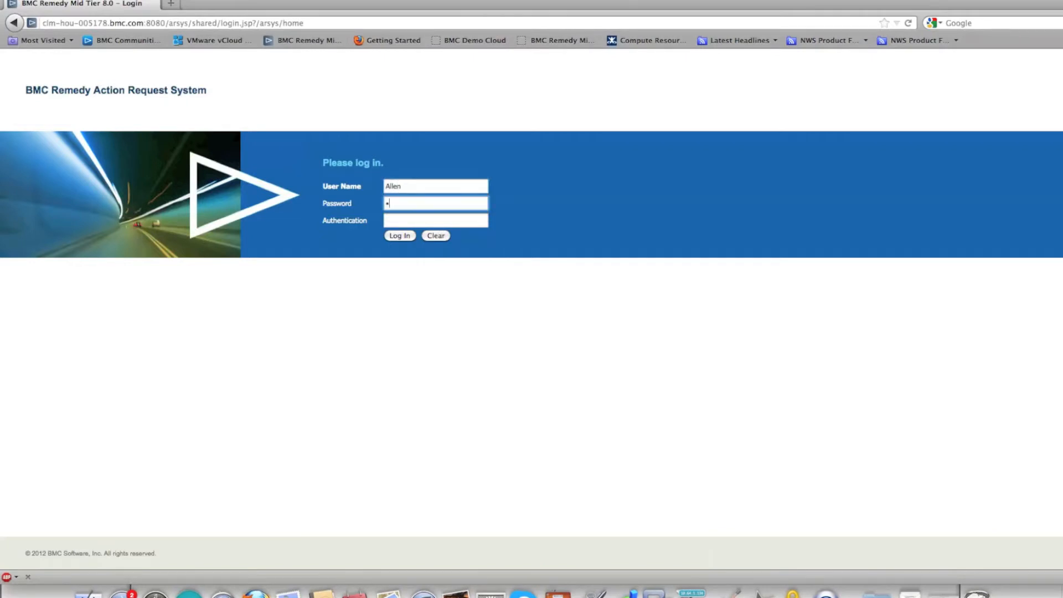
{"action": "type", "text": "password"}
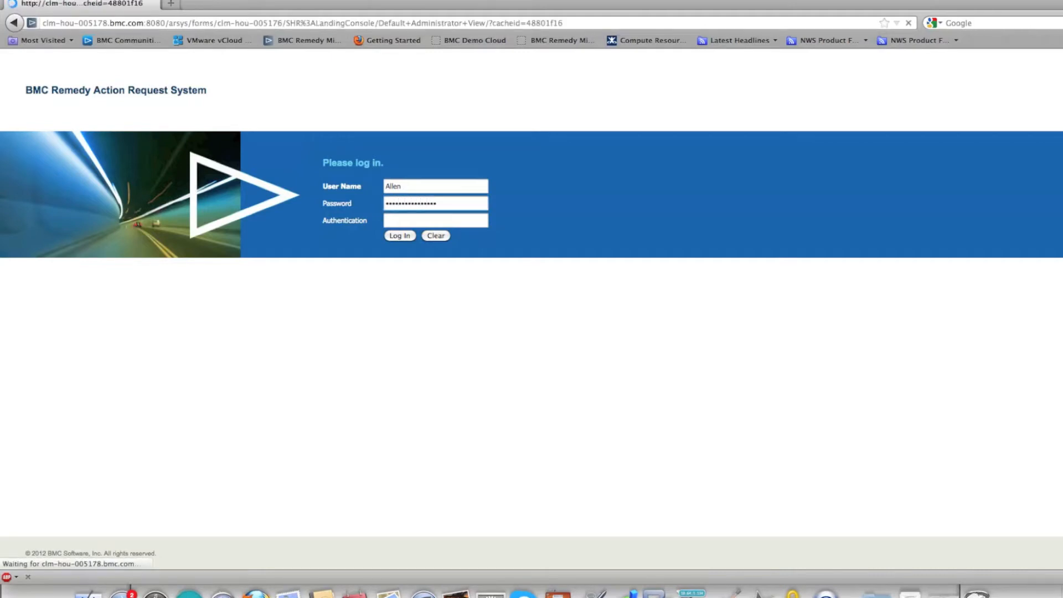
Step: Log in and reach Service Request Management's Request Entry console from the Applications panel
{"action": "left_click", "coordinate": [400, 234]}
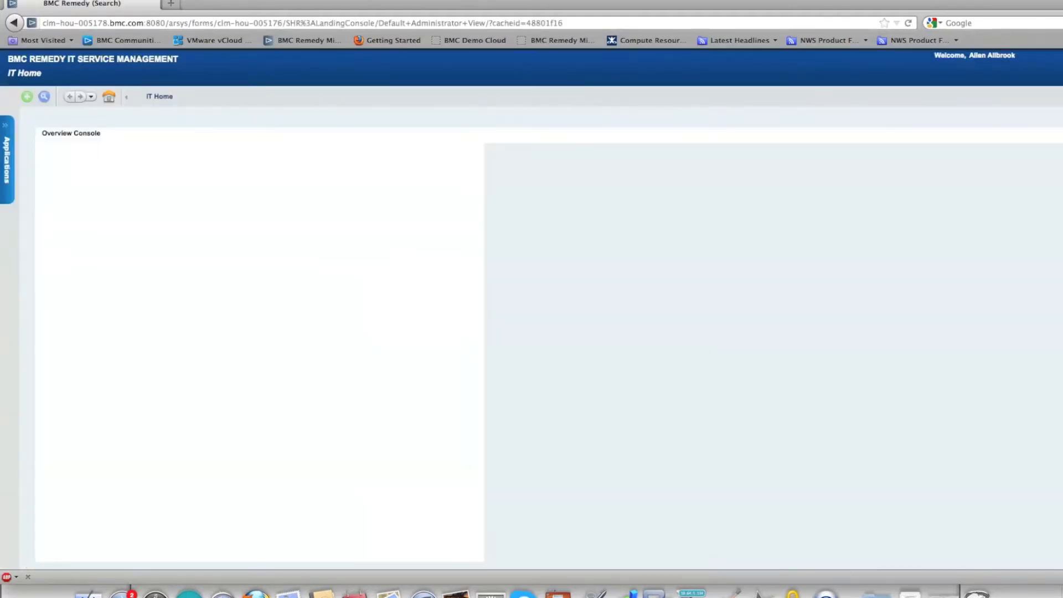
{"action": "mouse_move", "coordinate": [95, 200]}
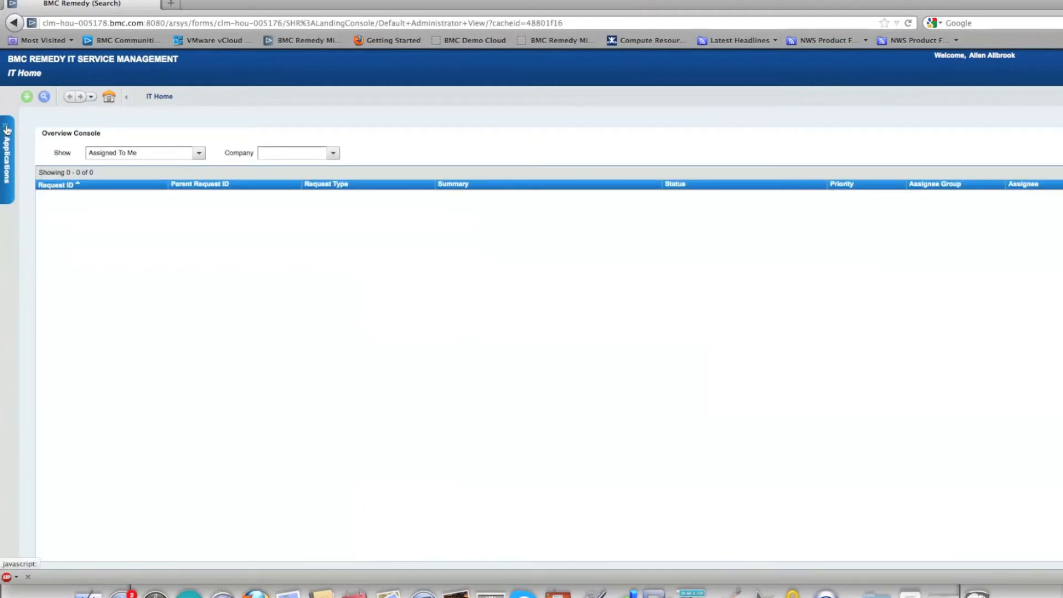
{"action": "left_click", "coordinate": [7, 159]}
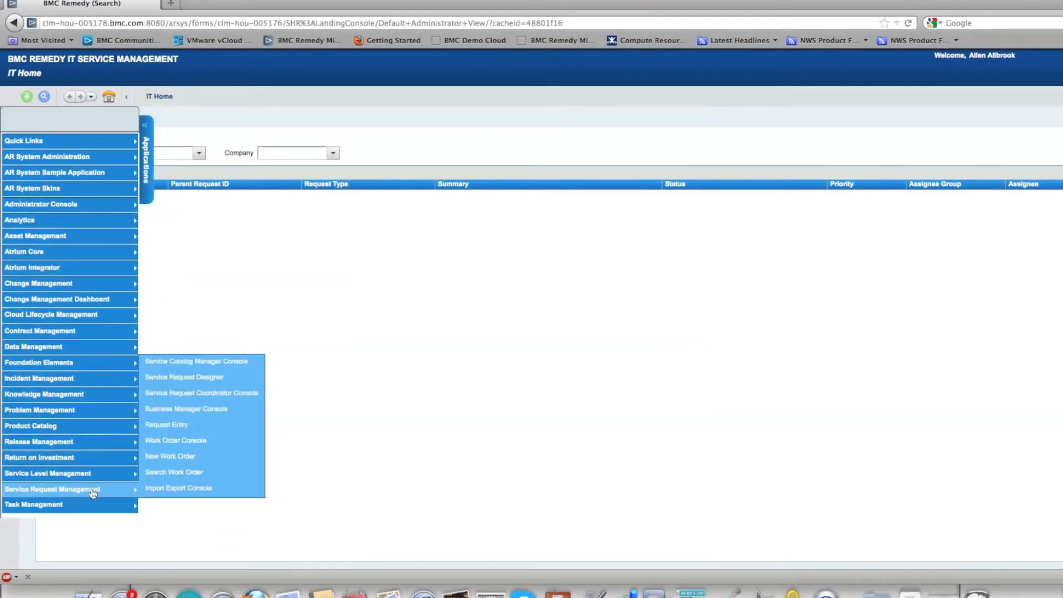
{"action": "mouse_move", "coordinate": [190, 425]}
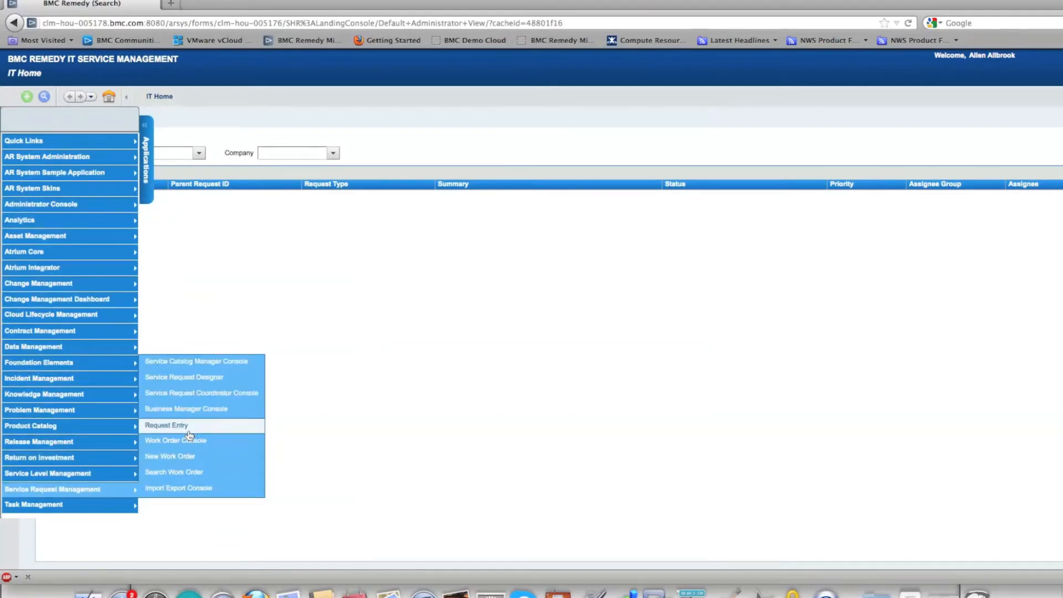
{"action": "left_click", "coordinate": [166, 425]}
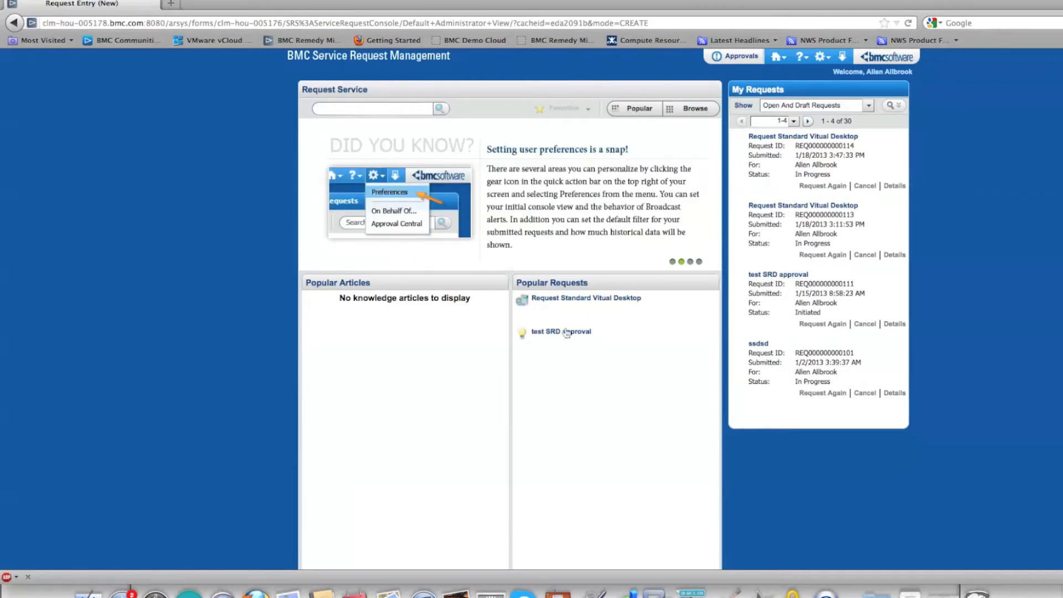
{"action": "mouse_move", "coordinate": [586, 298]}
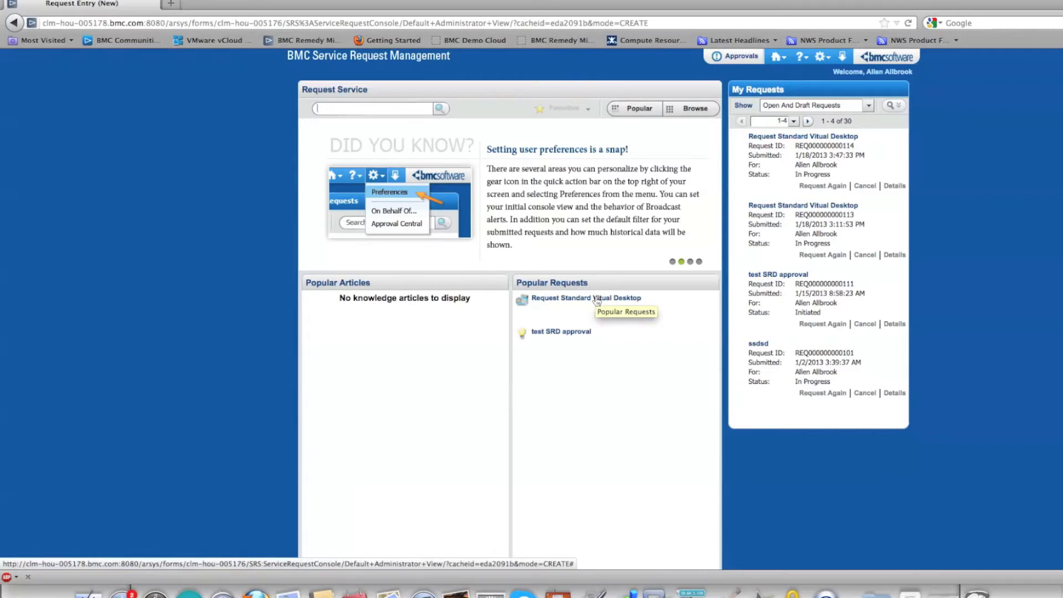
Step: Request the Standard Virtual Desktop offering, review its instructions and submit it
{"action": "left_click", "coordinate": [586, 298]}
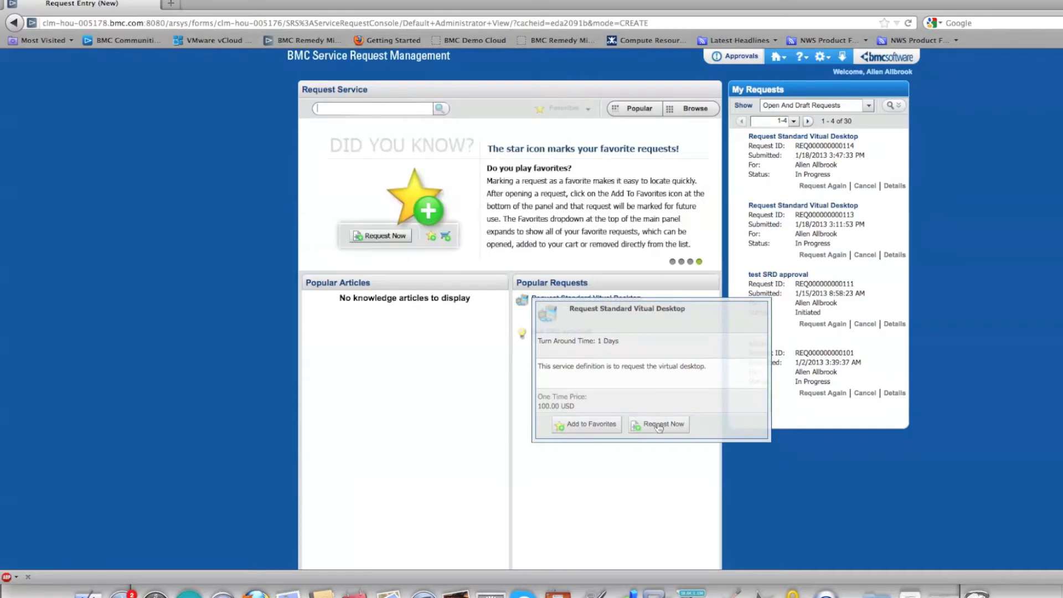
{"action": "left_click", "coordinate": [662, 424]}
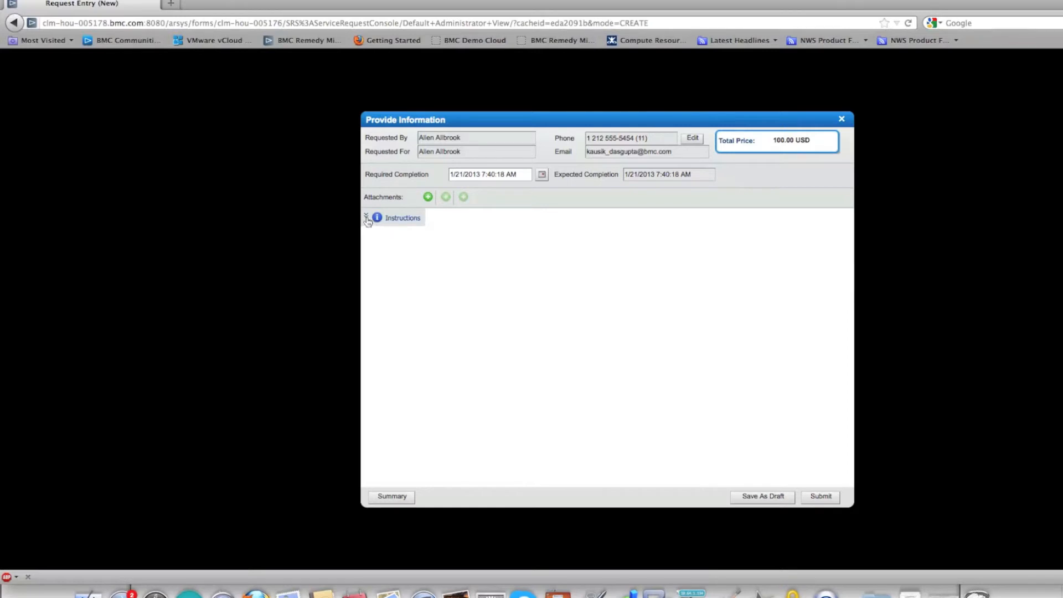
{"action": "left_click", "coordinate": [366, 218]}
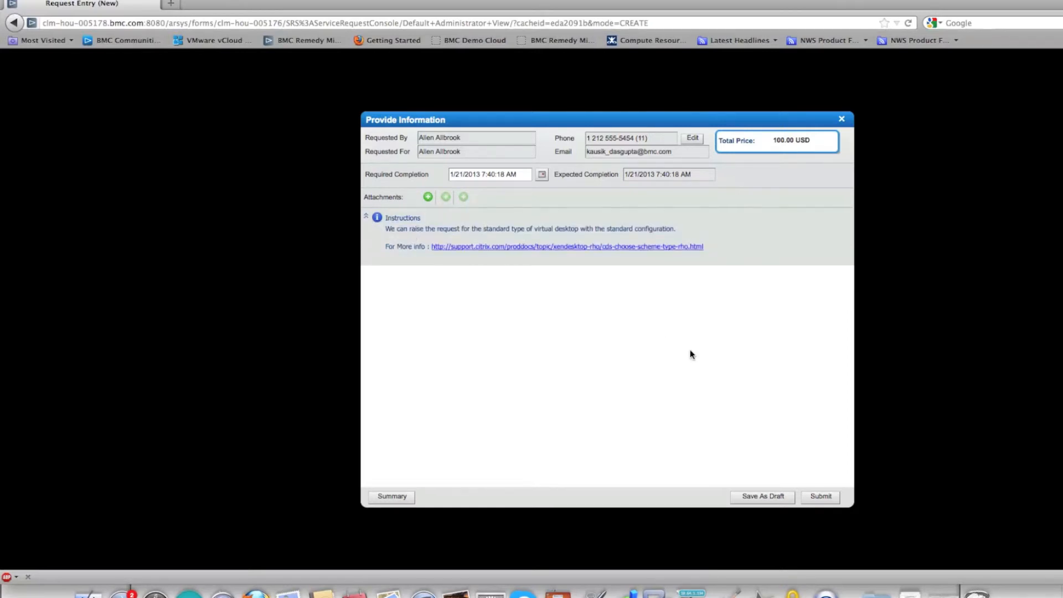
{"action": "mouse_move", "coordinate": [800, 442]}
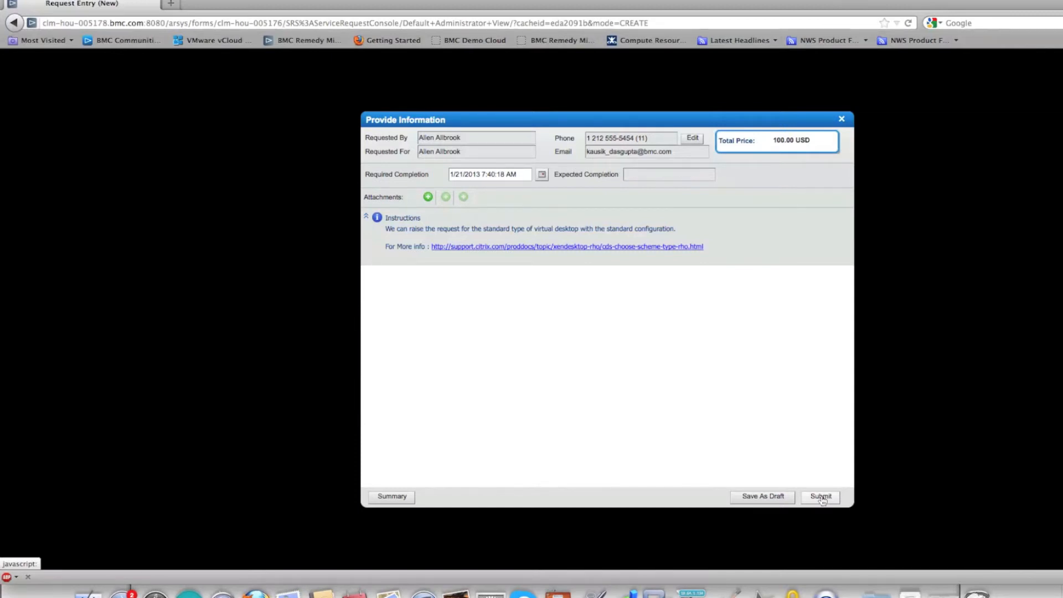
{"action": "left_click", "coordinate": [821, 496]}
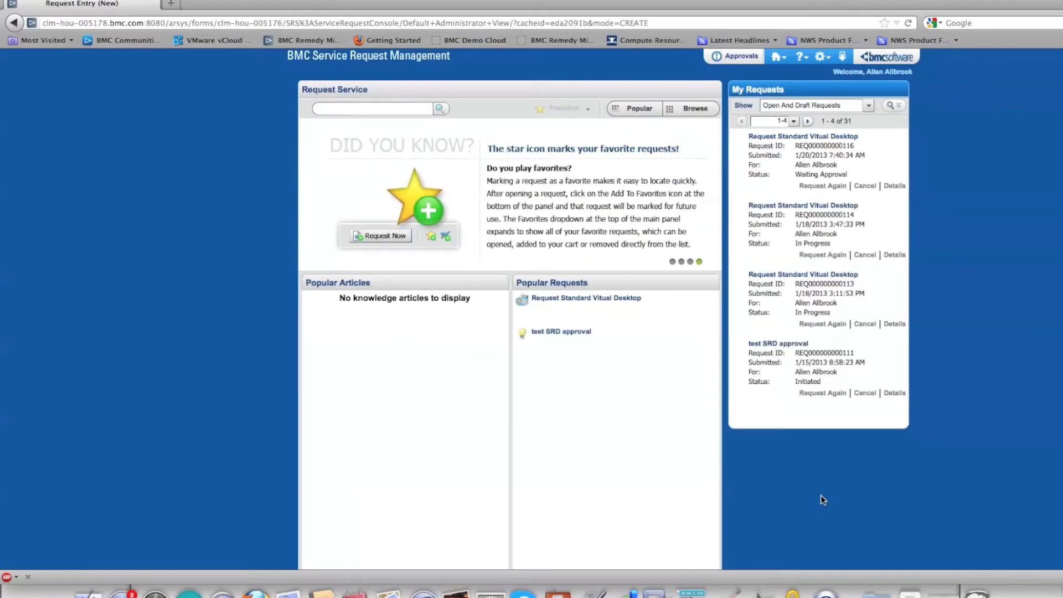
{"action": "mouse_move", "coordinate": [817, 156]}
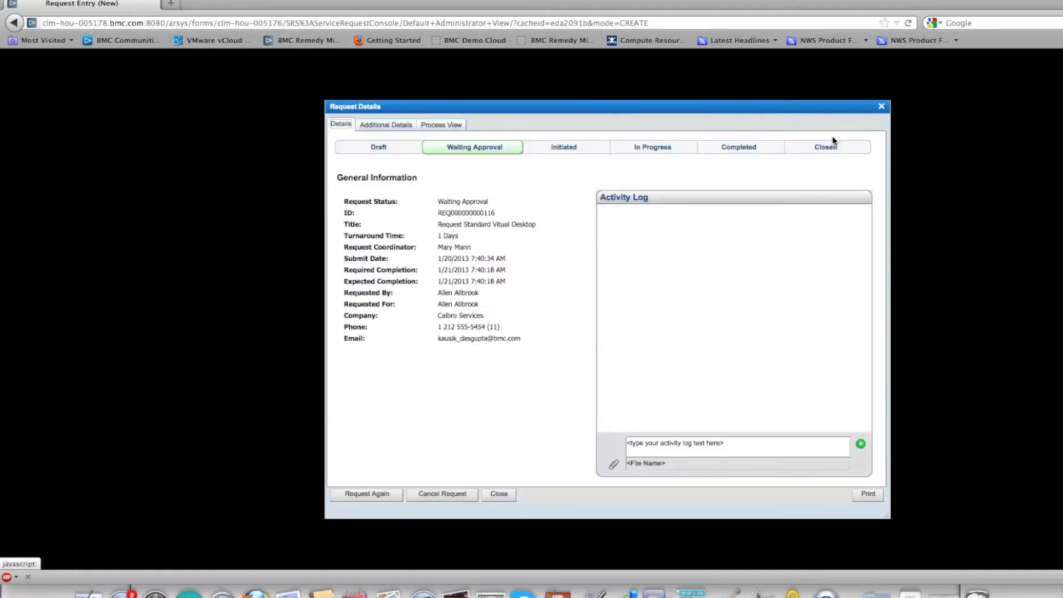
{"action": "mouse_move", "coordinate": [437, 152]}
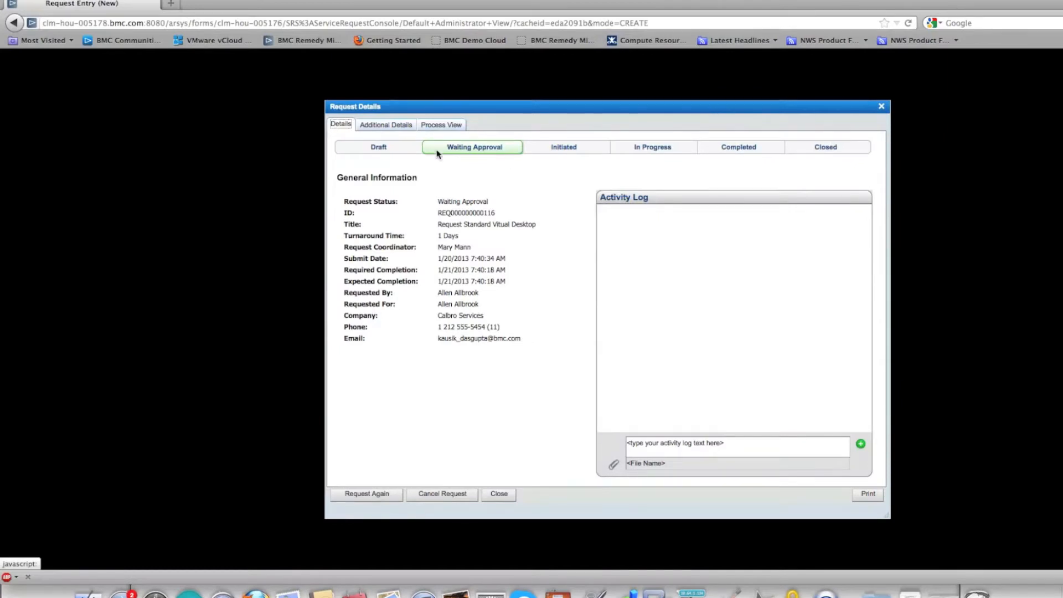
{"action": "mouse_move", "coordinate": [564, 219]}
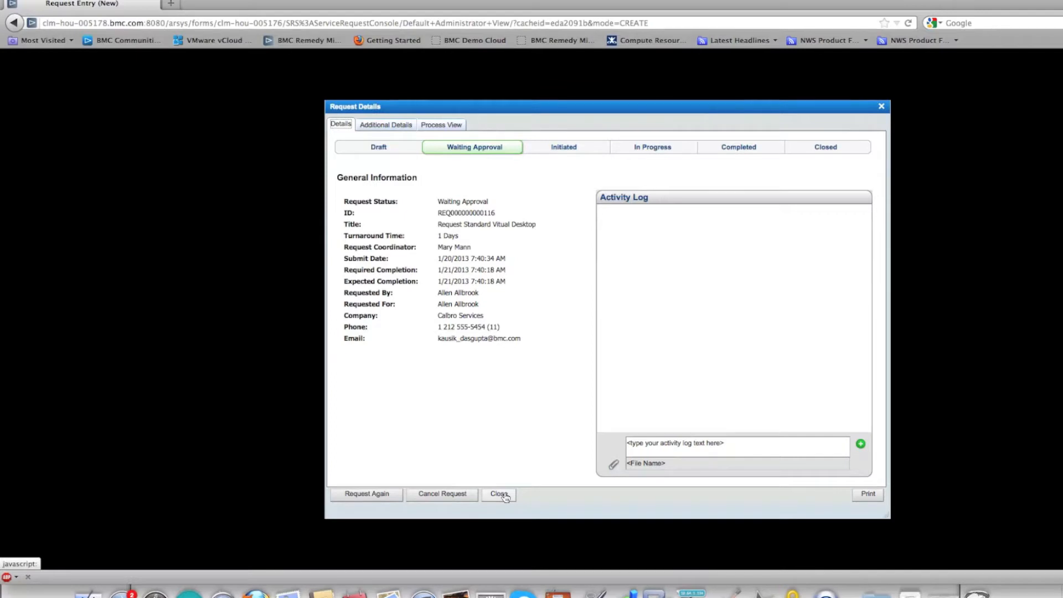
Step: Close the request details after confirming the Waiting Approval status
{"action": "left_click", "coordinate": [500, 494]}
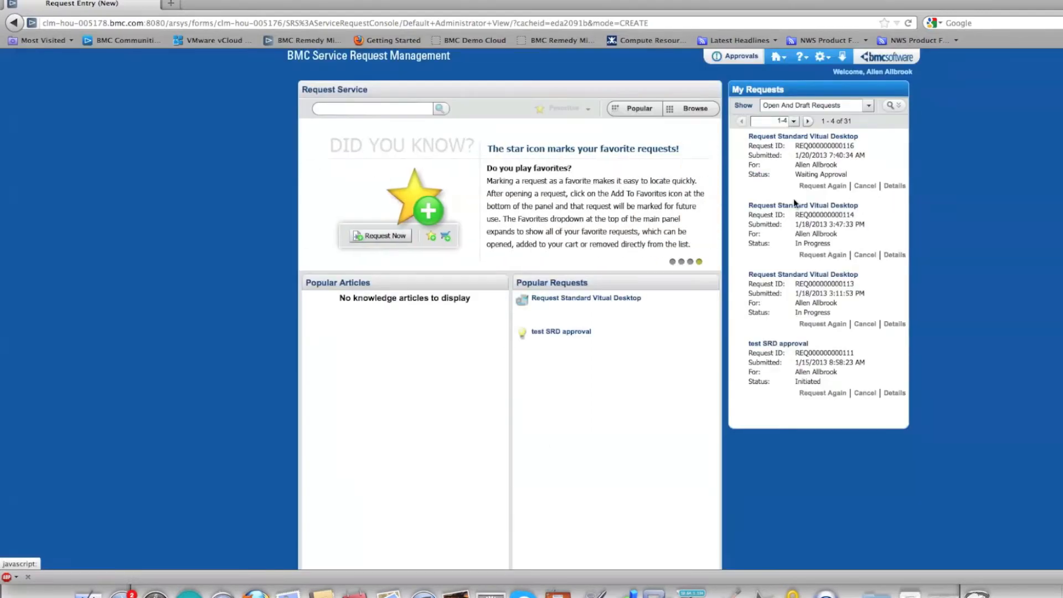
{"action": "mouse_move", "coordinate": [843, 56]}
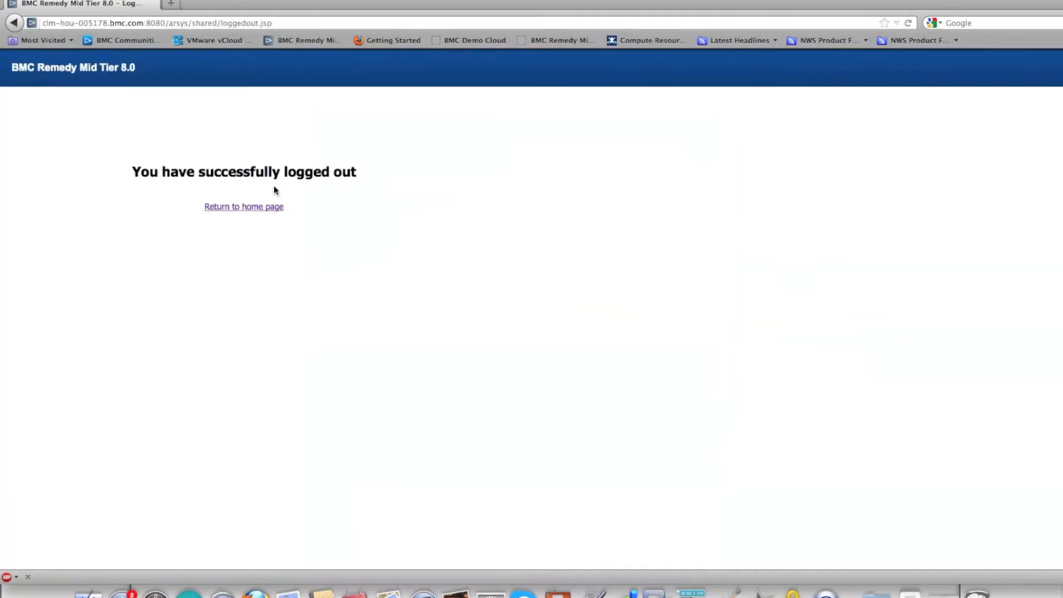
Step: Return to the login page and sign in as appadmin
{"action": "left_click", "coordinate": [243, 207]}
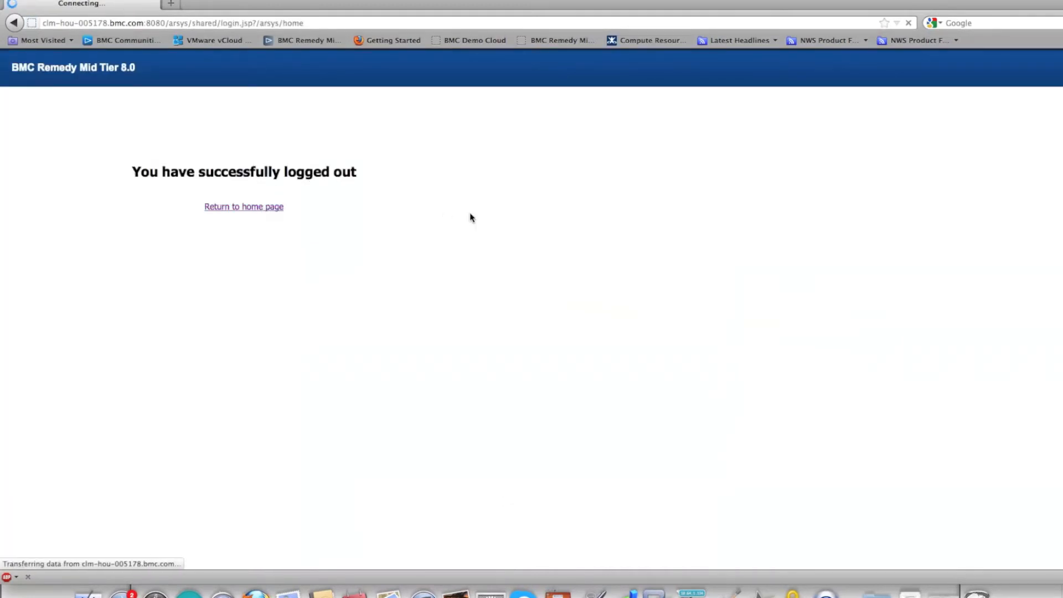
{"action": "left_click", "coordinate": [244, 206]}
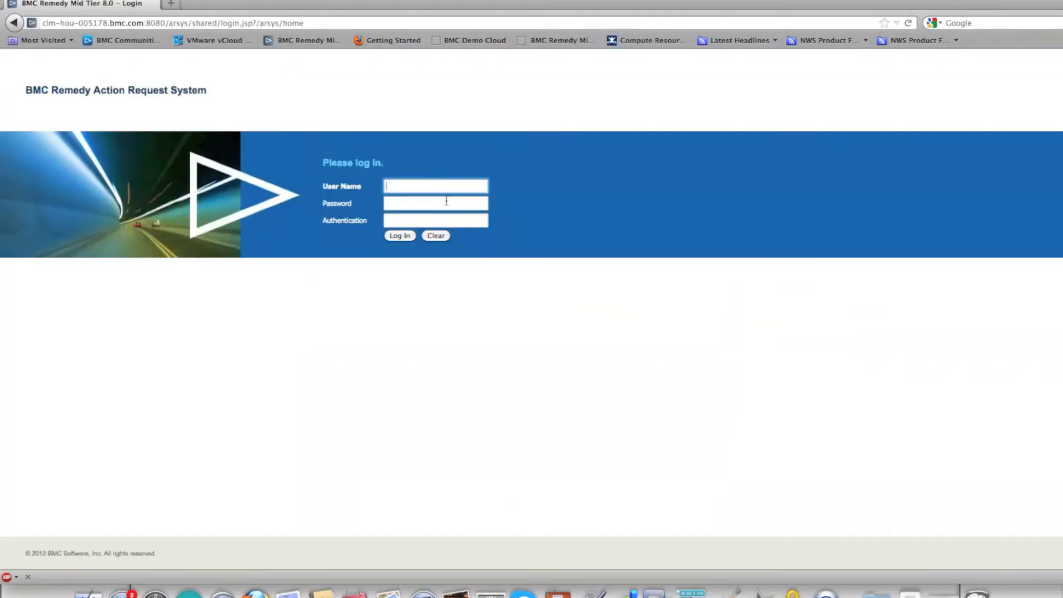
{"action": "type", "text": "appadmin"}
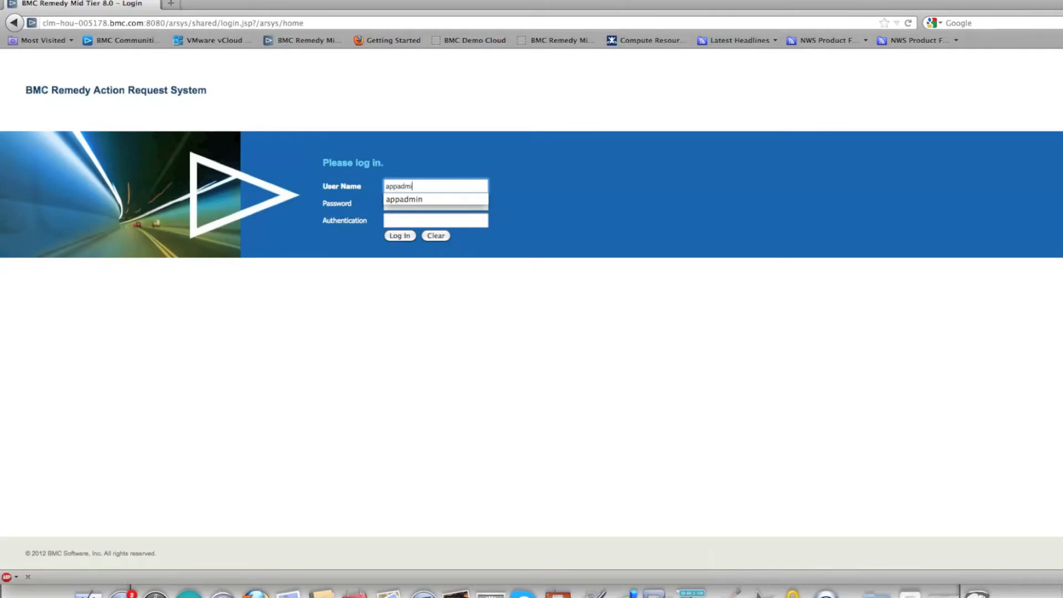
{"action": "left_click", "coordinate": [399, 234]}
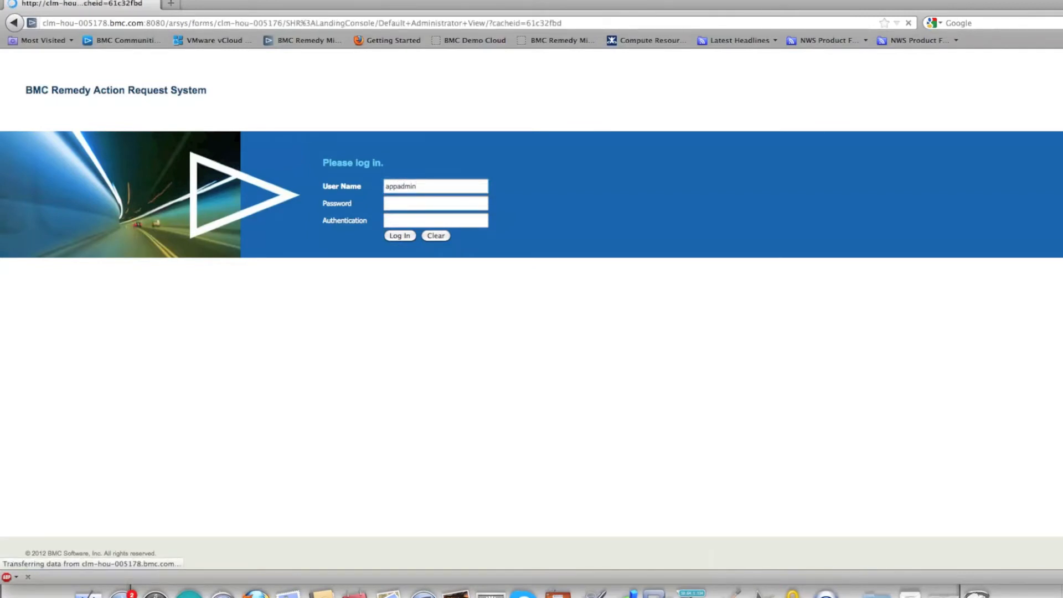
{"action": "left_click", "coordinate": [400, 235]}
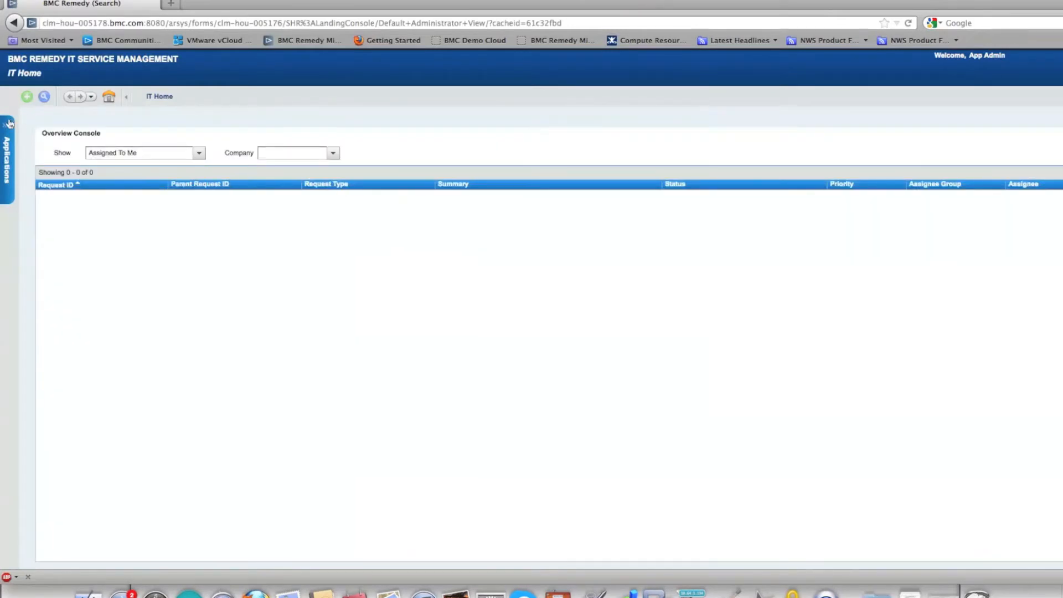
{"action": "left_click", "coordinate": [8, 156]}
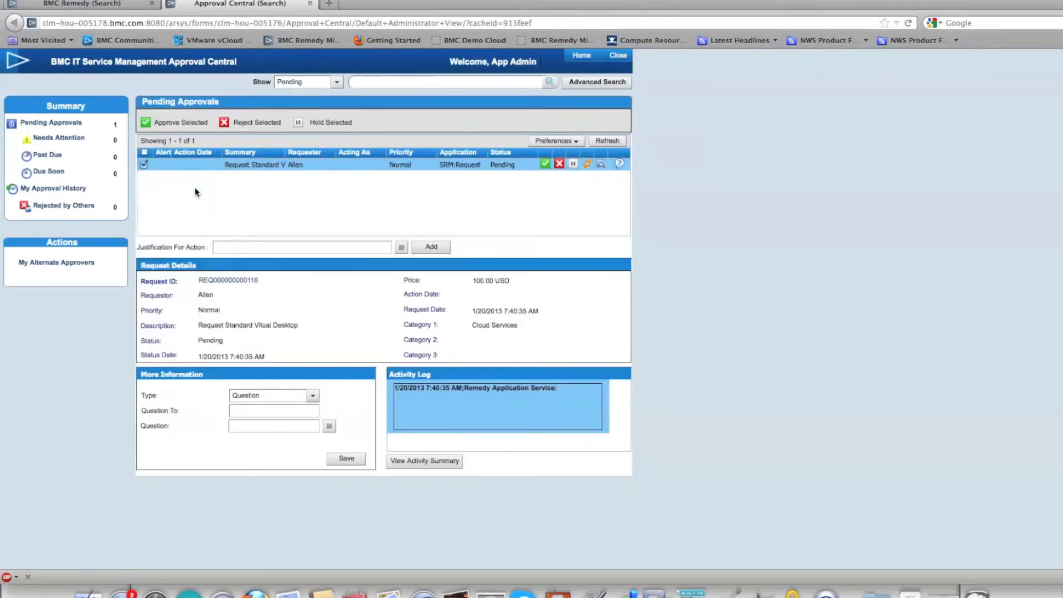
{"action": "mouse_move", "coordinate": [521, 190]}
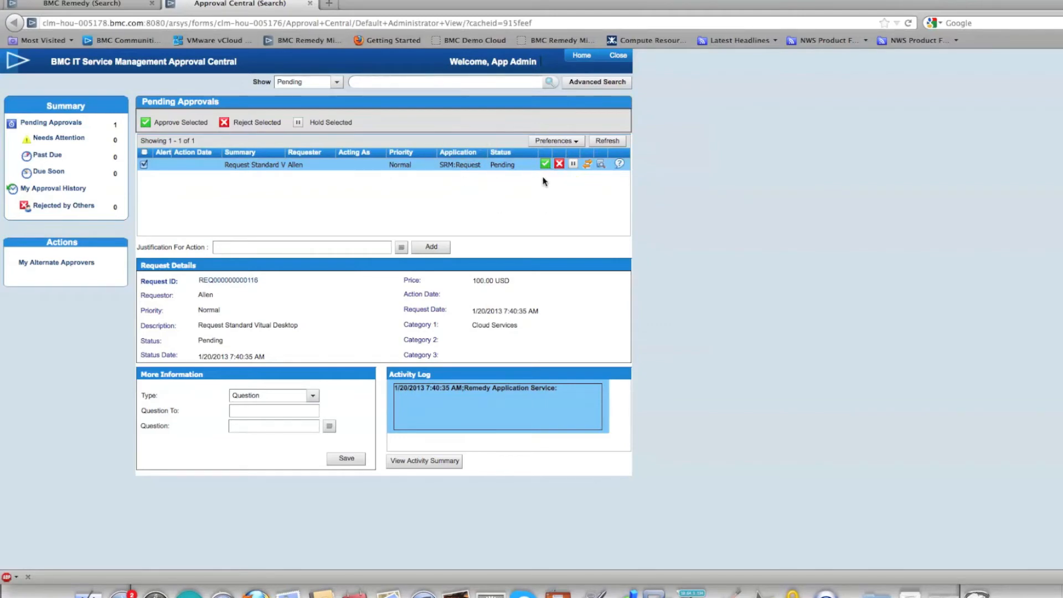
{"action": "mouse_move", "coordinate": [545, 164]}
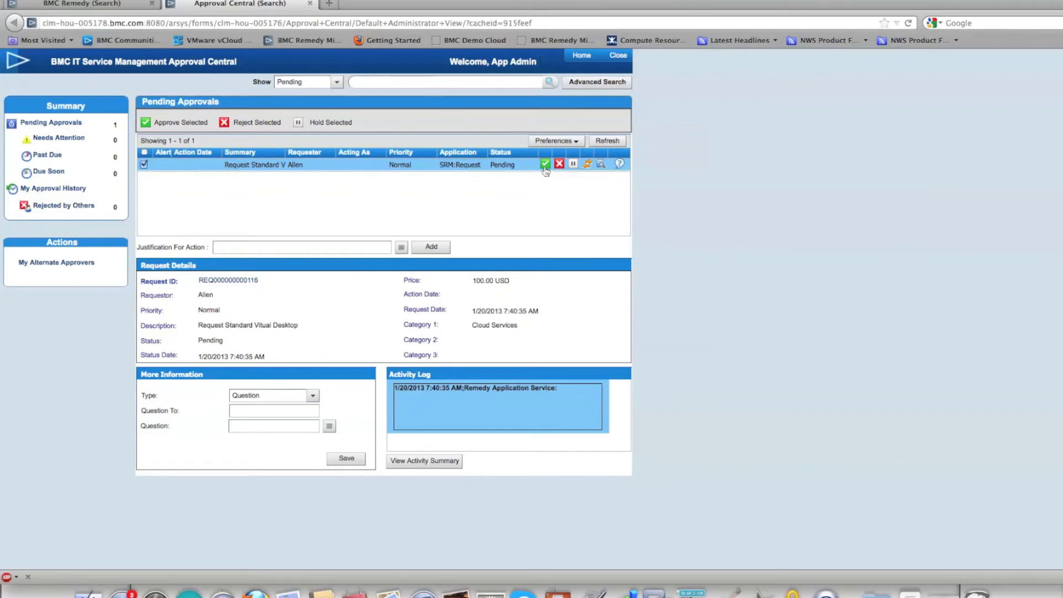
{"action": "left_click", "coordinate": [545, 164]}
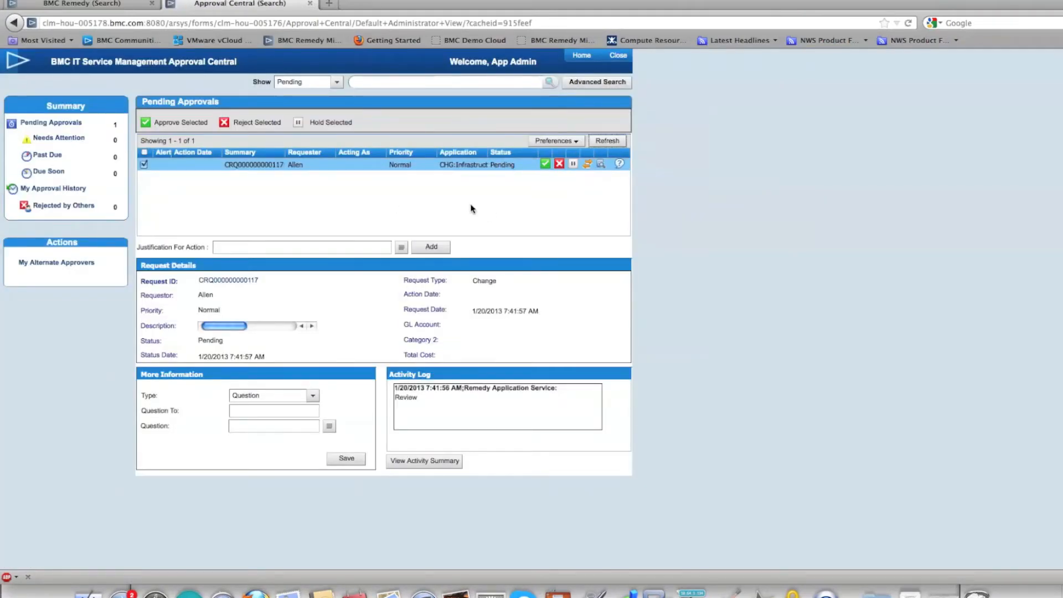
{"action": "mouse_move", "coordinate": [534, 178]}
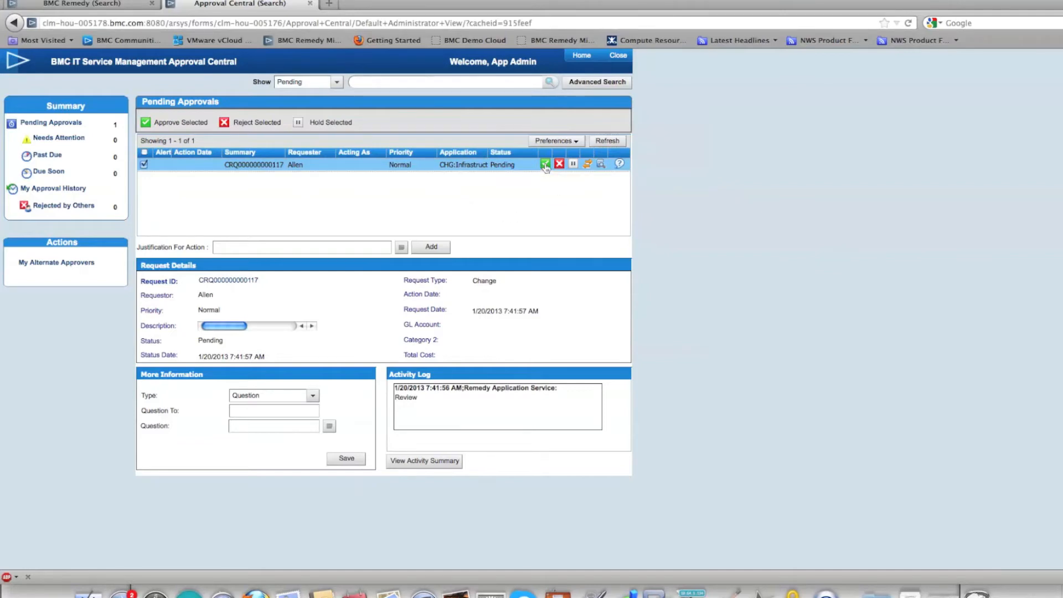
{"action": "left_click", "coordinate": [546, 164]}
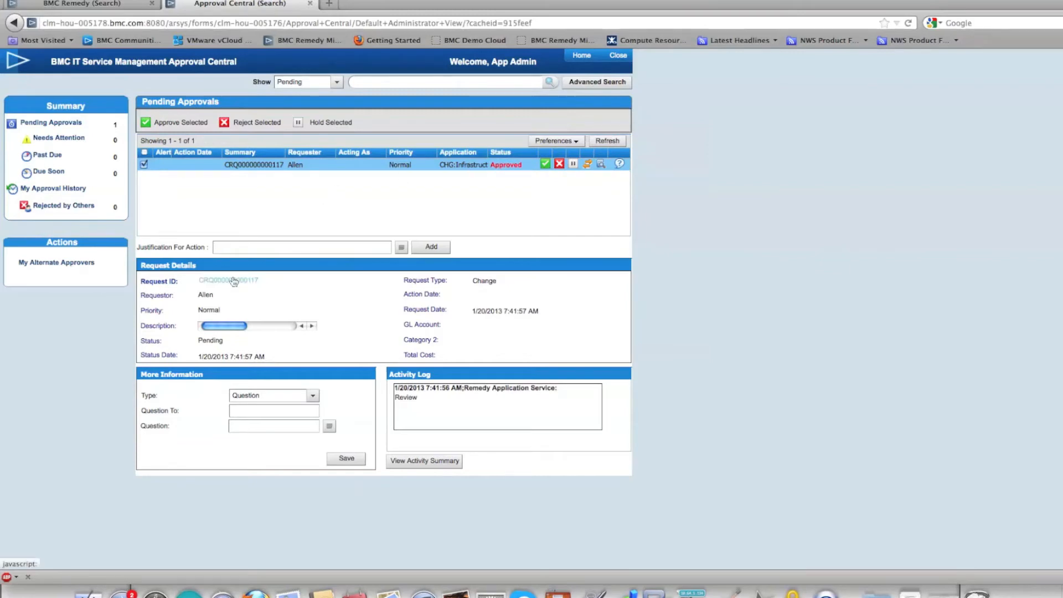
{"action": "left_click", "coordinate": [228, 280]}
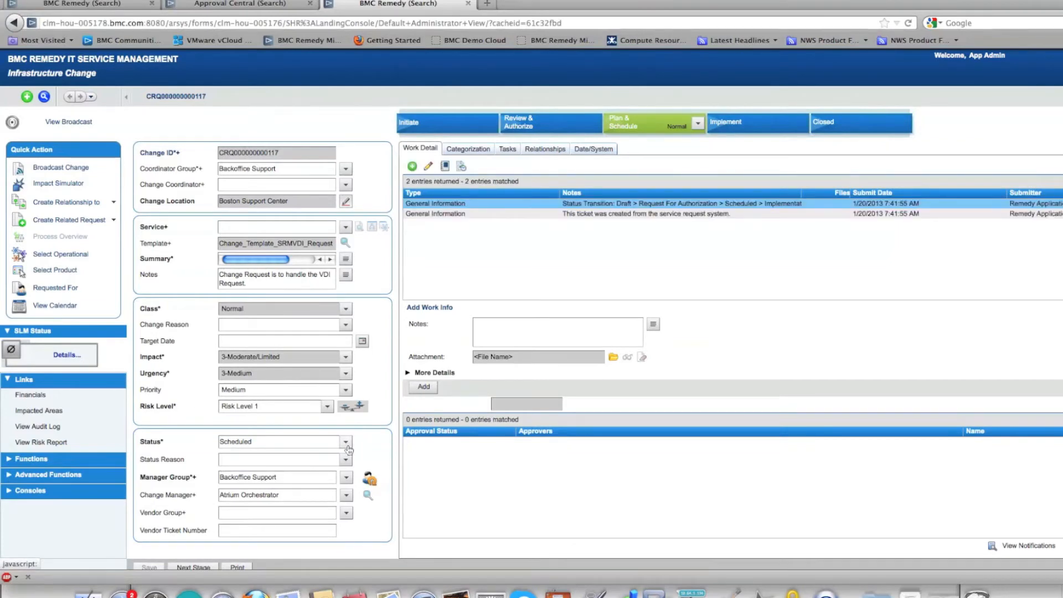
Step: Set the change request status to Implementation In Progress
{"action": "left_click", "coordinate": [346, 442]}
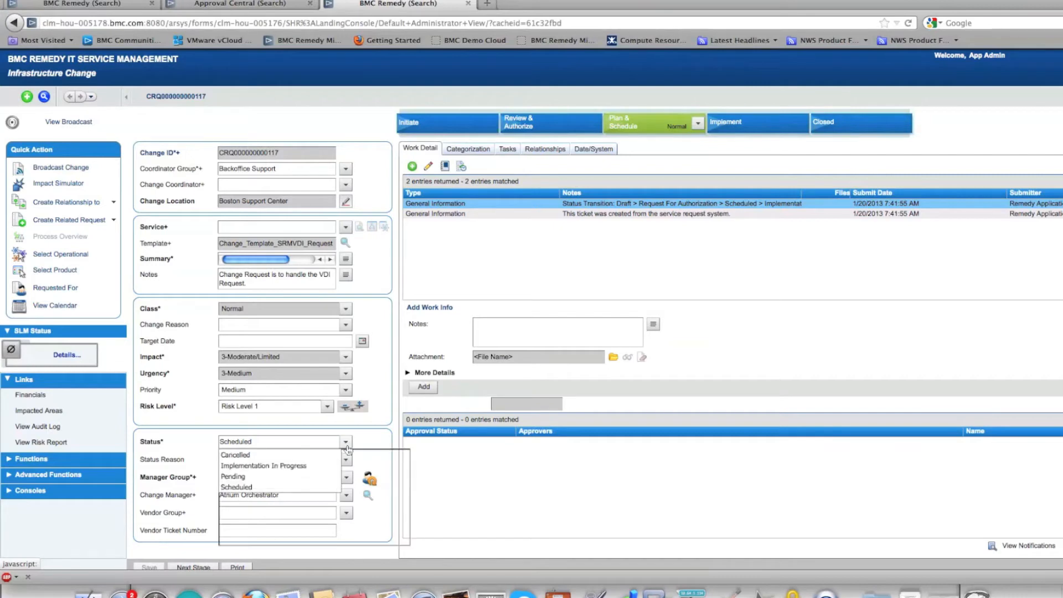
{"action": "left_click", "coordinate": [263, 466]}
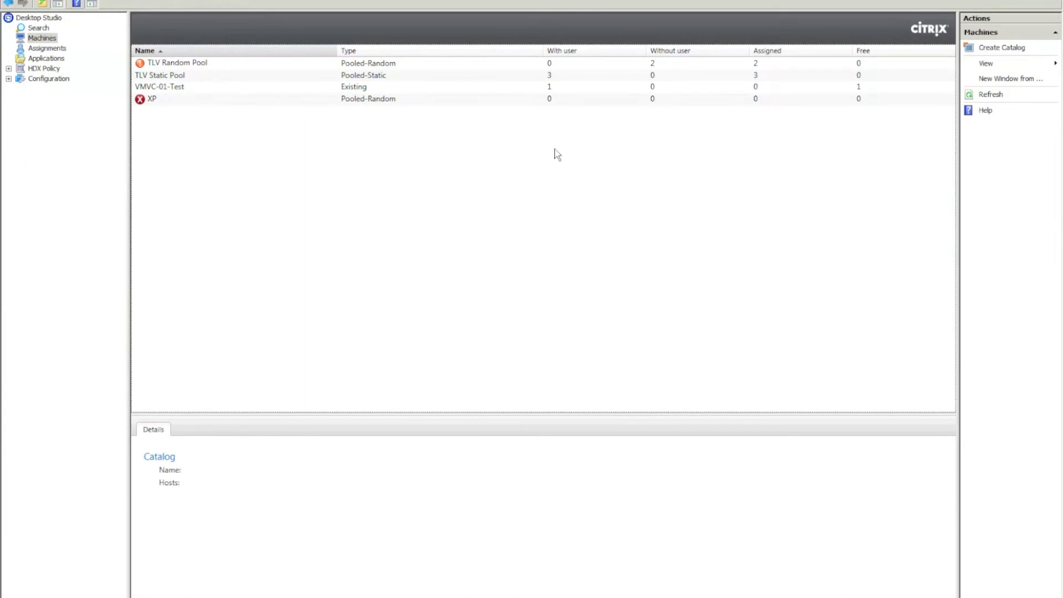
{"action": "mouse_move", "coordinate": [990, 95]}
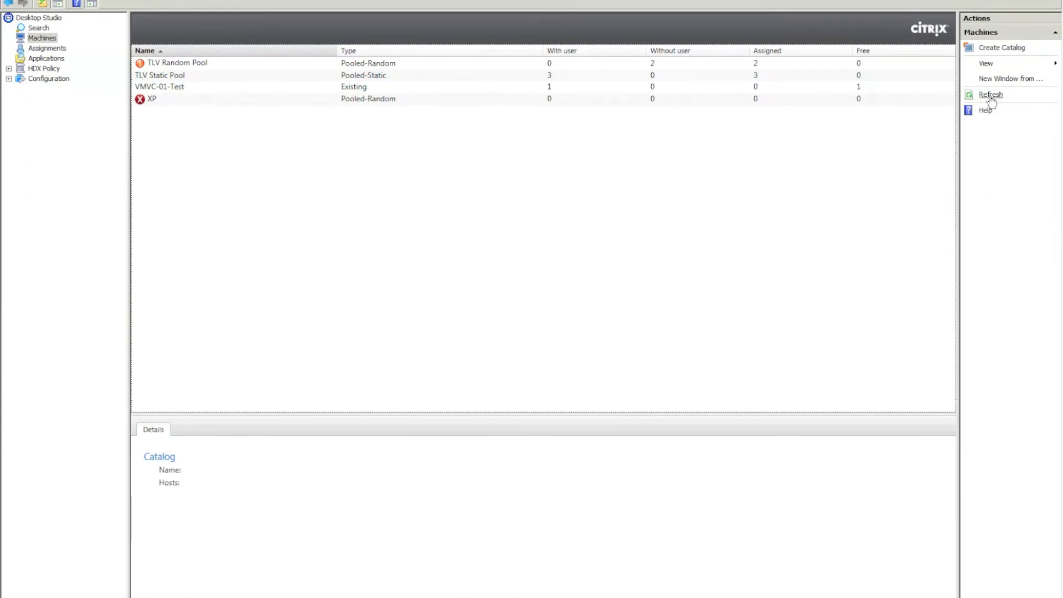
Step: Refresh the machine catalogs and select the newly provisioned Demo catalog
{"action": "left_click", "coordinate": [990, 94]}
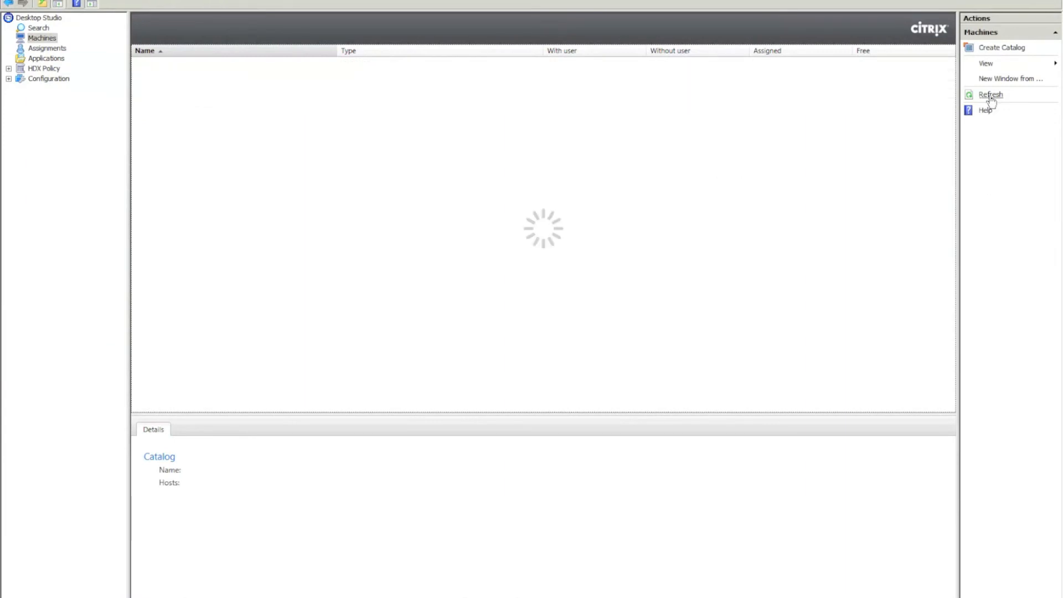
{"action": "left_click", "coordinate": [991, 94]}
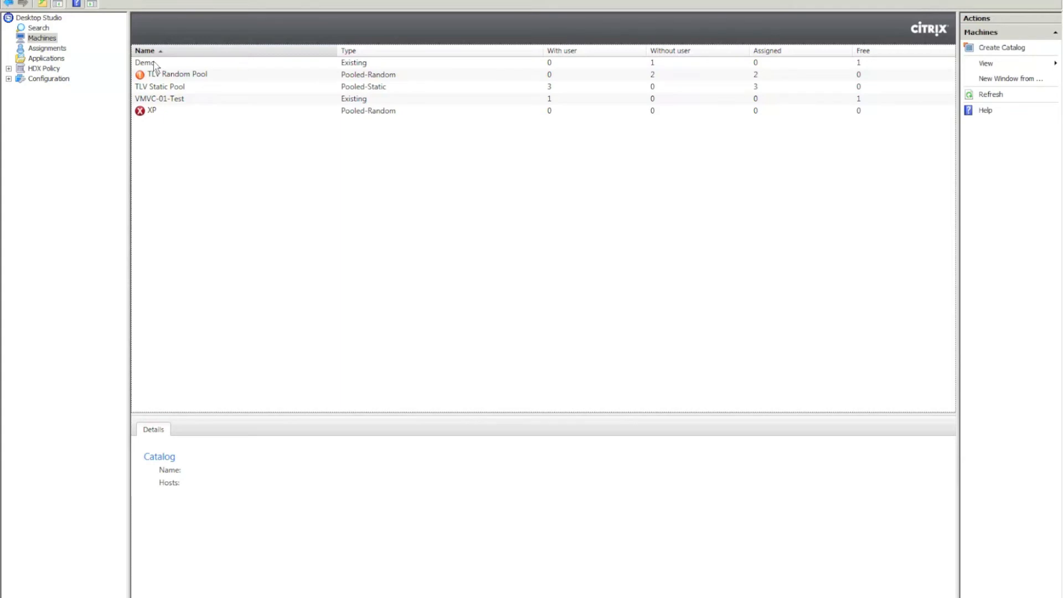
{"action": "left_click", "coordinate": [146, 62]}
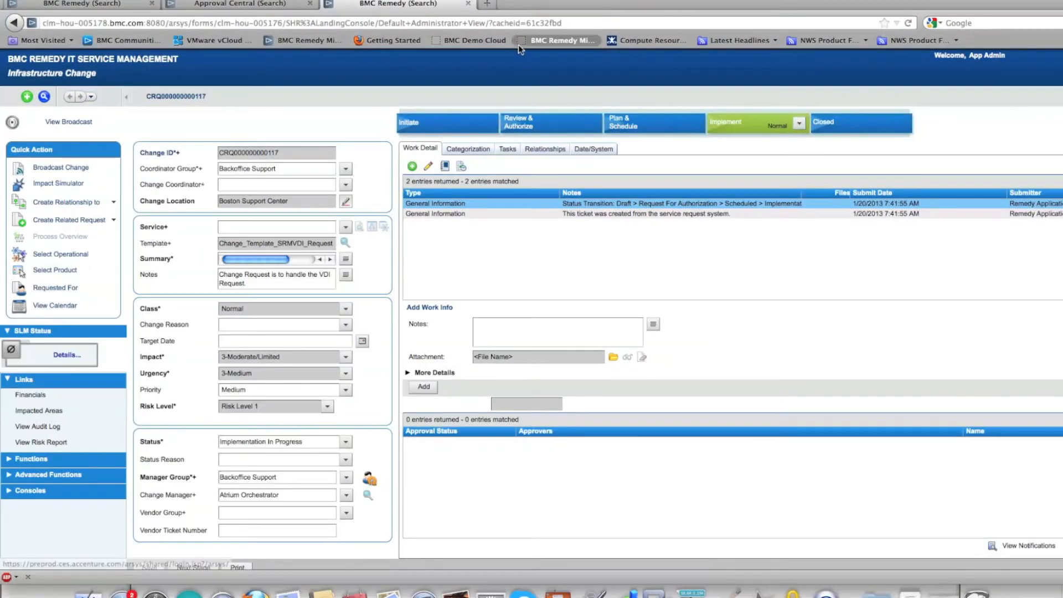
{"action": "mouse_move", "coordinate": [467, 8]}
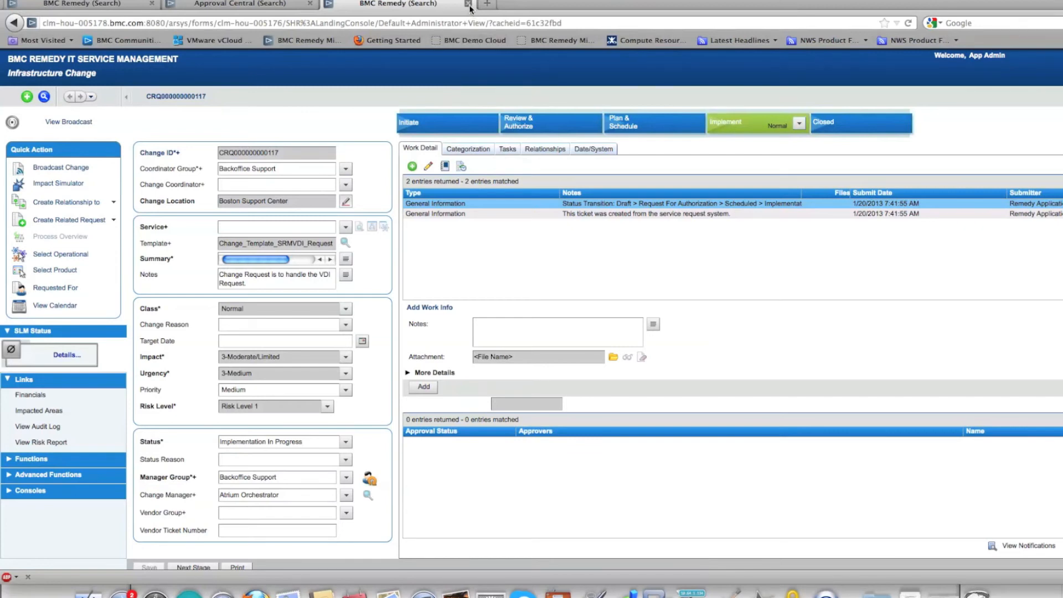
Step: Close the change request record and Approval Central to end the administrator session
{"action": "left_click", "coordinate": [466, 3]}
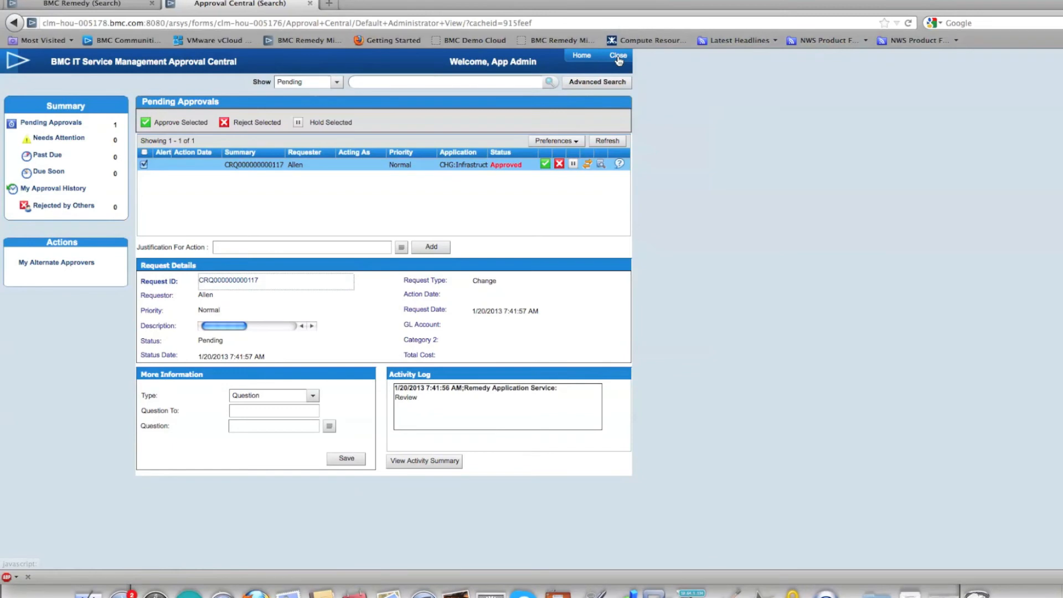
{"action": "left_click", "coordinate": [618, 56]}
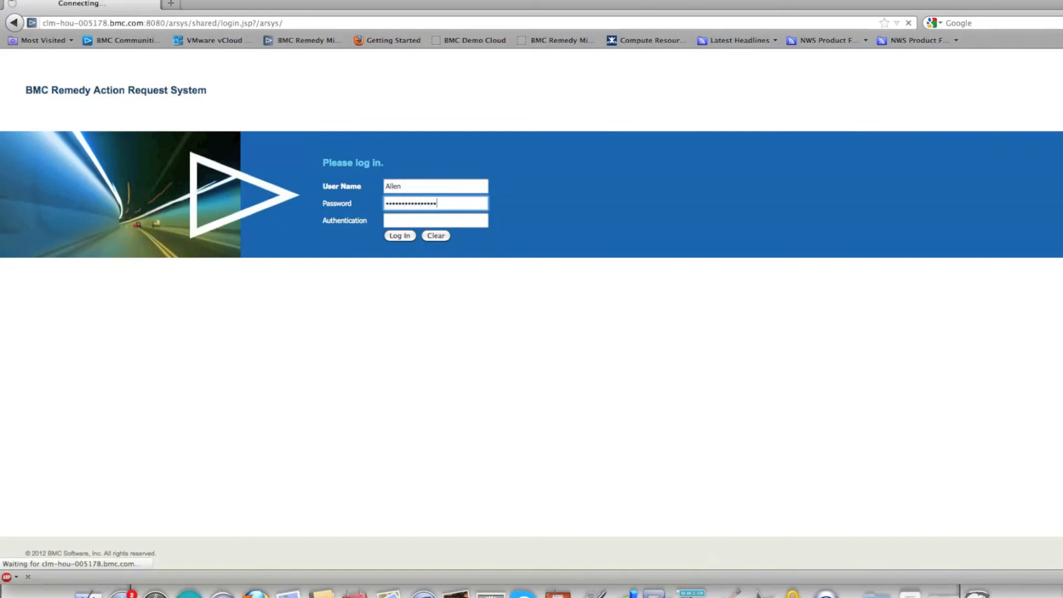
Step: Log in as the requester and reach the Request Entry console from the Applications panel
{"action": "left_click", "coordinate": [400, 235]}
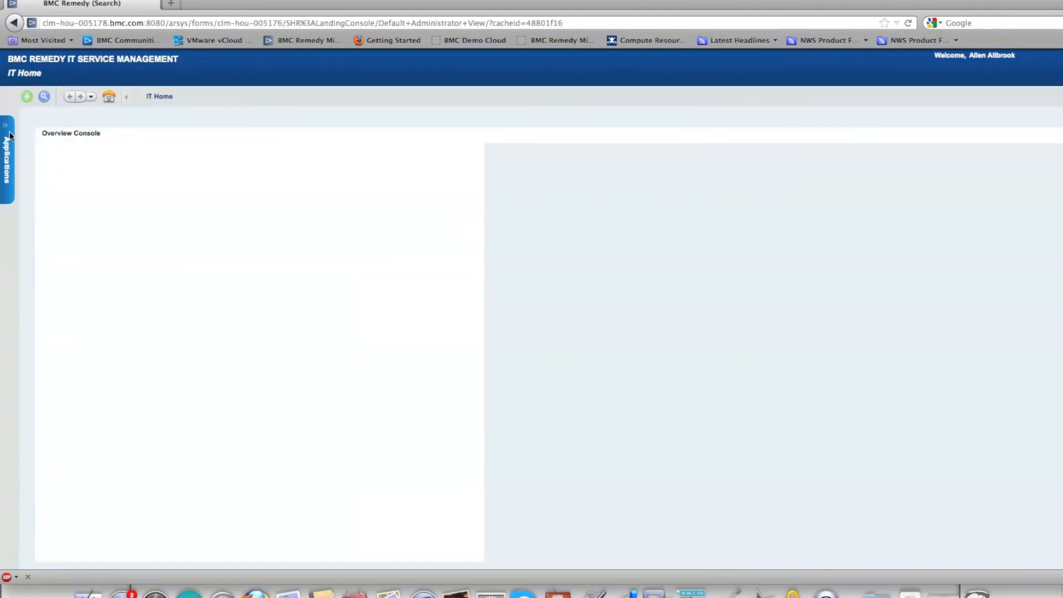
{"action": "left_click", "coordinate": [6, 156]}
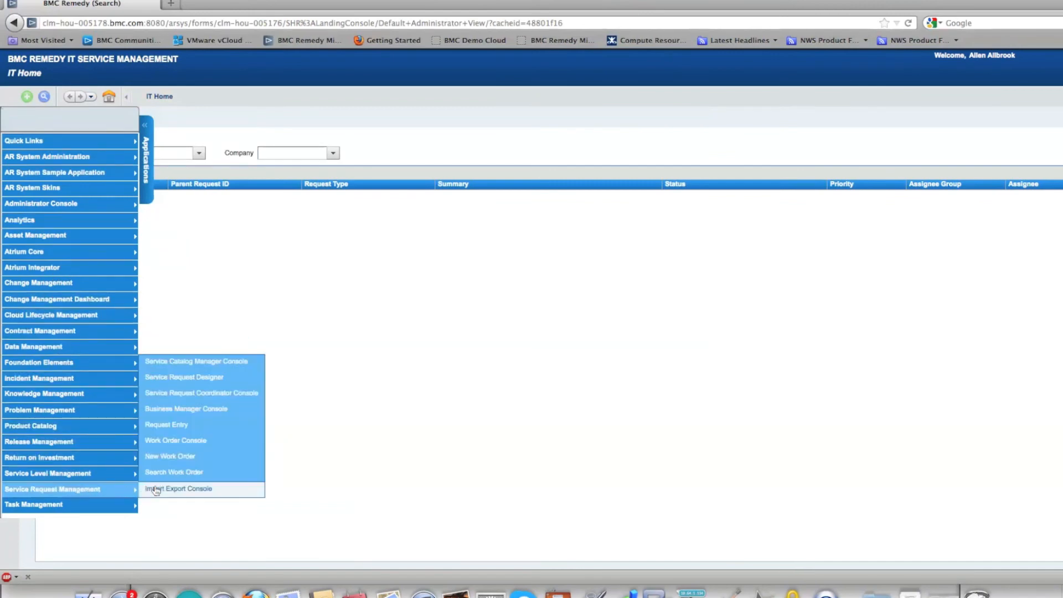
{"action": "left_click", "coordinate": [166, 424]}
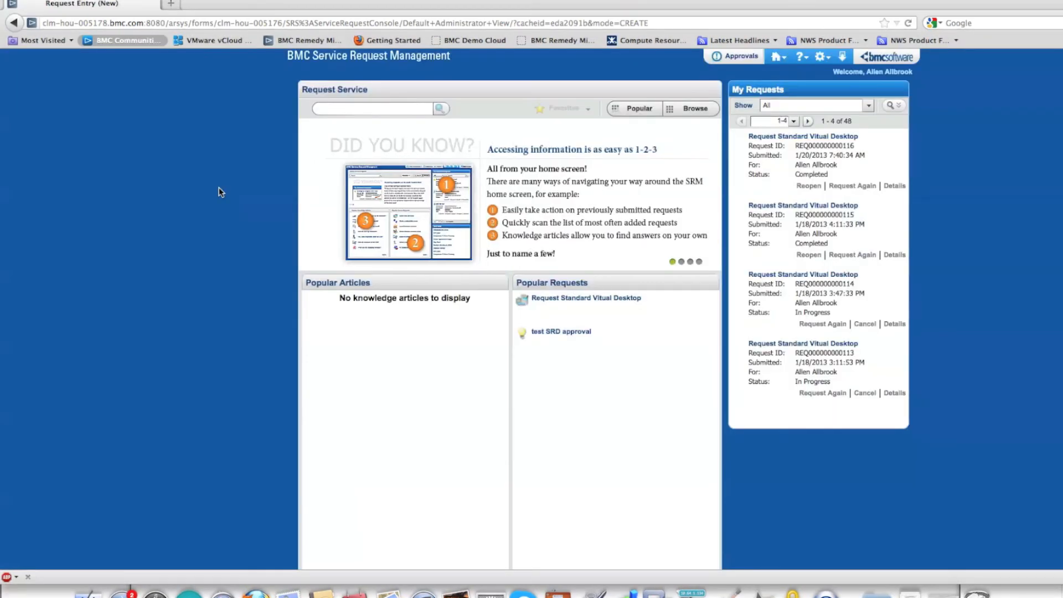
{"action": "mouse_move", "coordinate": [793, 170]}
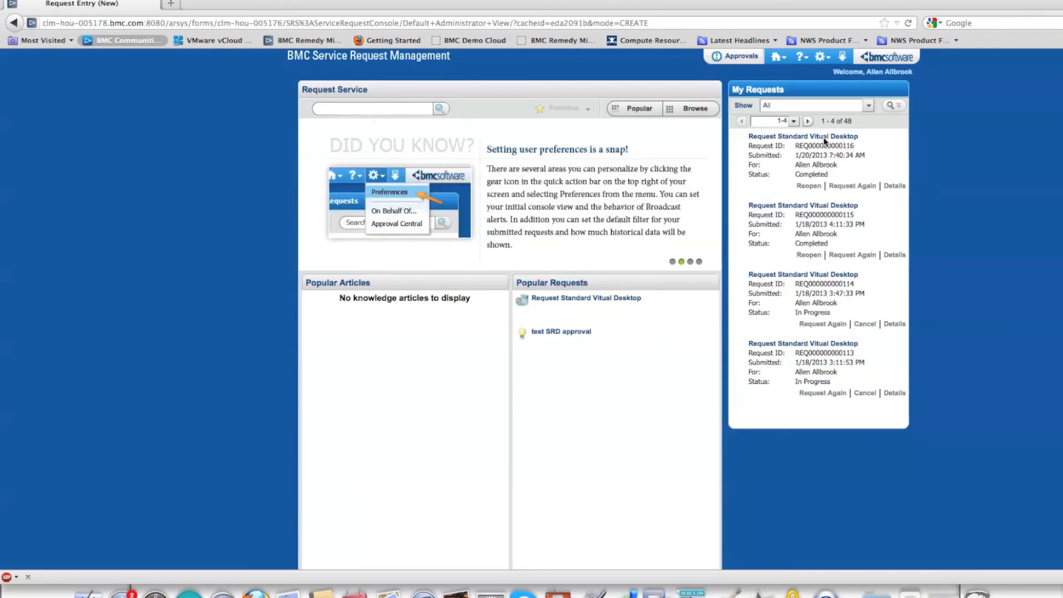
{"action": "mouse_move", "coordinate": [803, 137]}
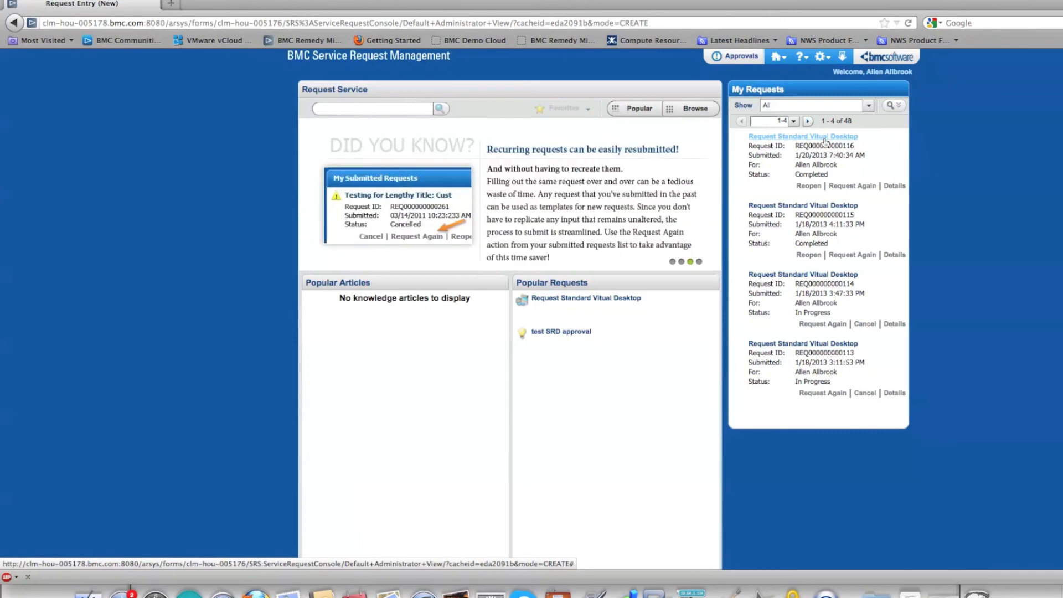
Step: View the Request Details of the latest Request Standard Virtual Desktop entry in My Requests
{"action": "left_click", "coordinate": [895, 185]}
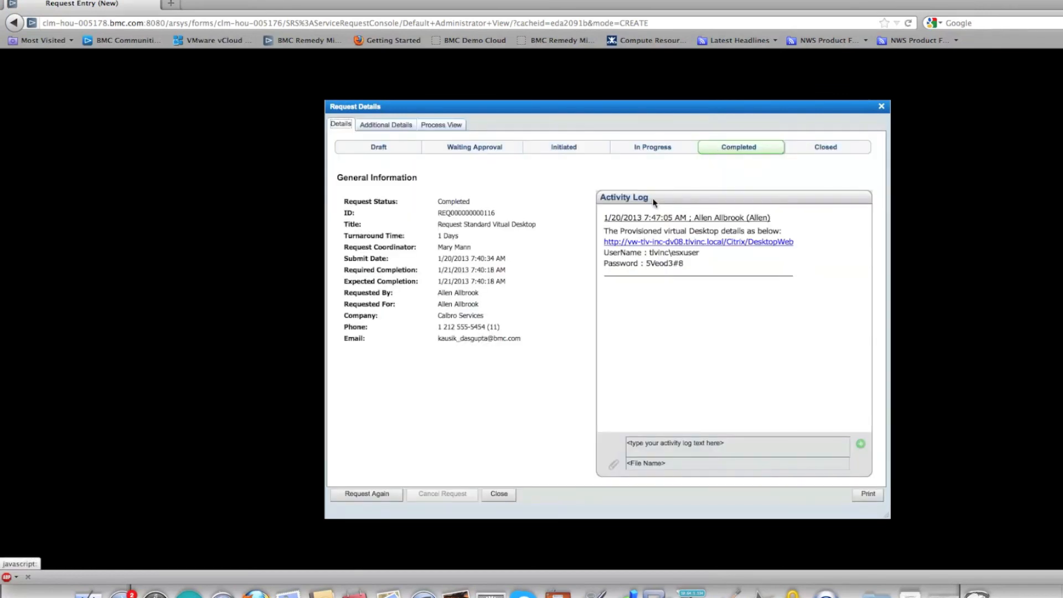
{"action": "mouse_move", "coordinate": [690, 209]}
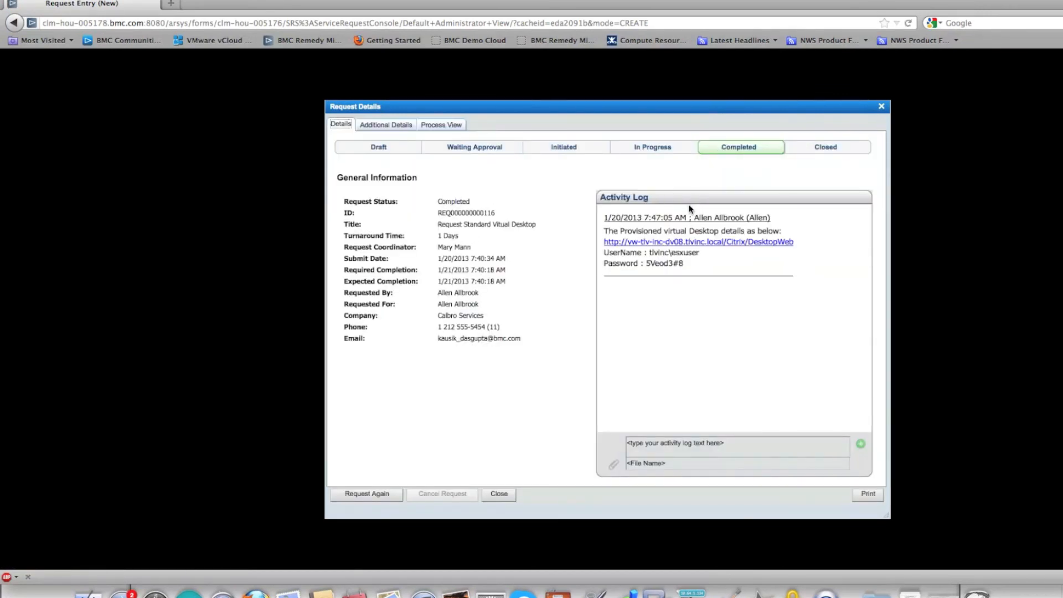
{"action": "mouse_move", "coordinate": [698, 268]}
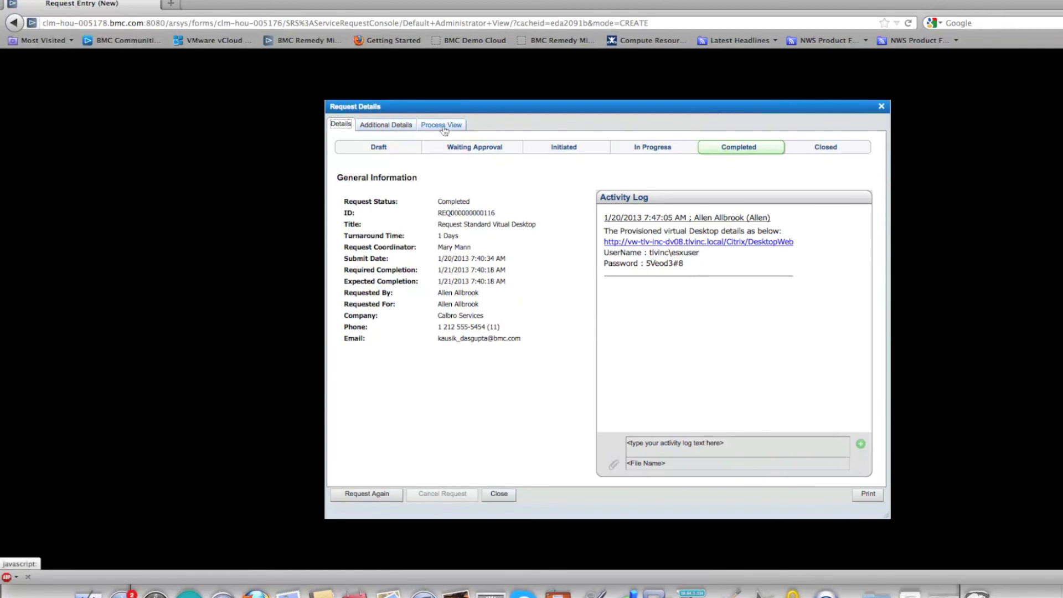
Step: Review the Process View and the properties of the resolved fulfilment step
{"action": "left_click", "coordinate": [442, 124]}
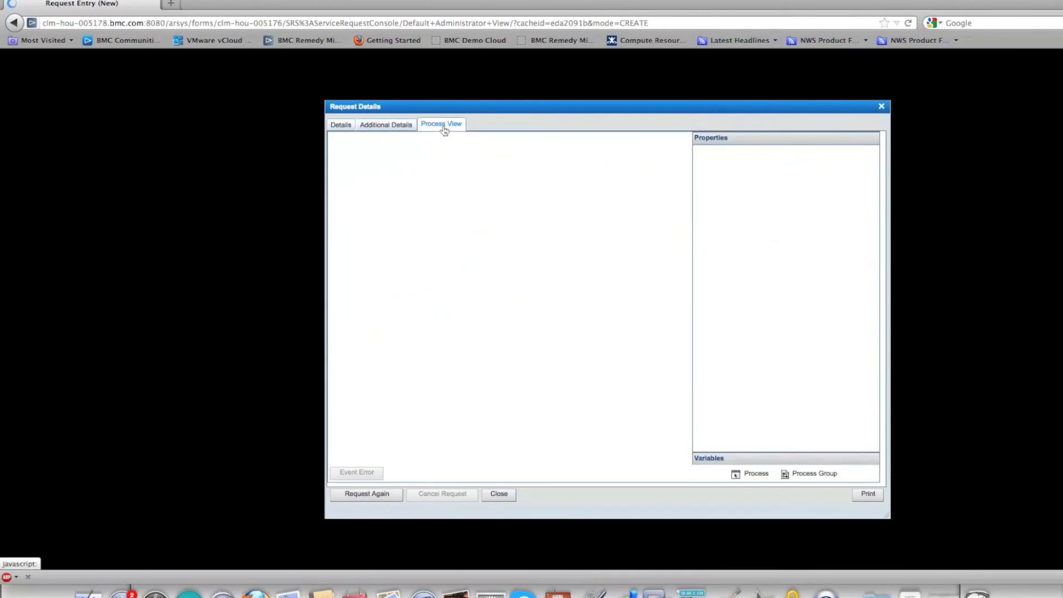
{"action": "left_click", "coordinate": [441, 124]}
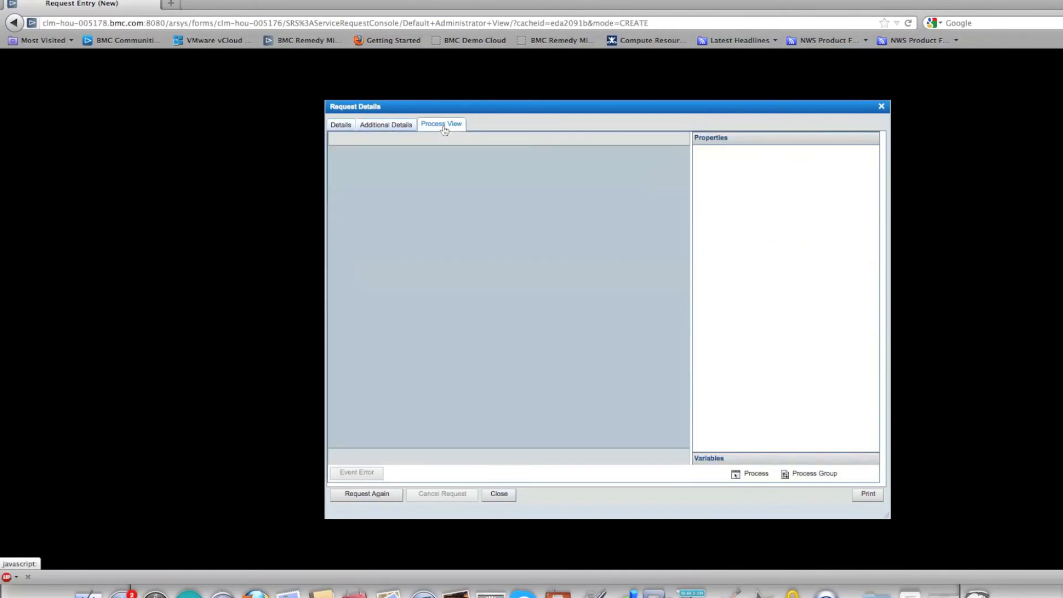
{"action": "left_click", "coordinate": [441, 124]}
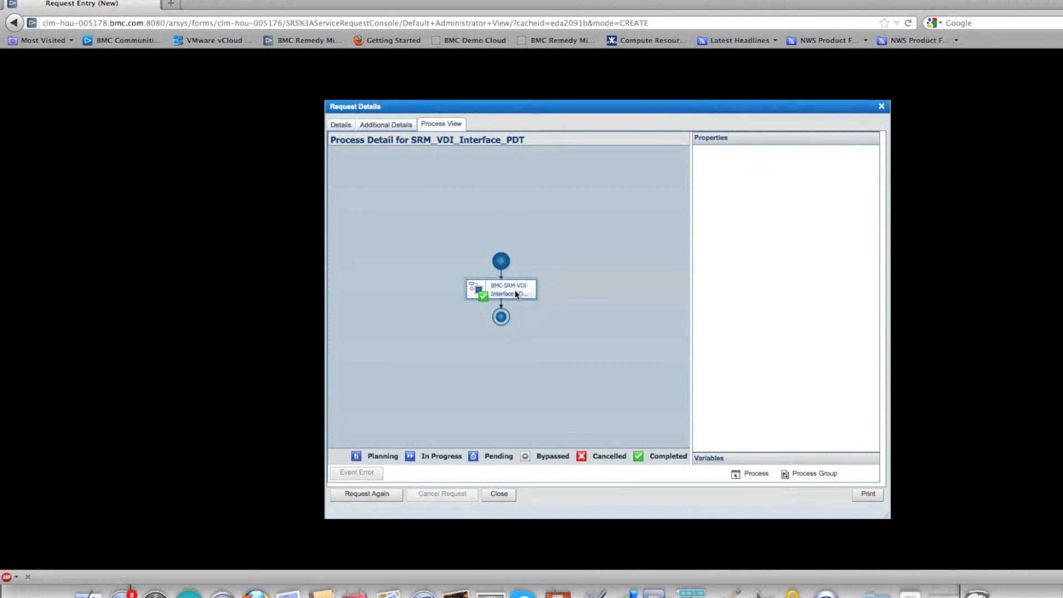
{"action": "left_click", "coordinate": [501, 289]}
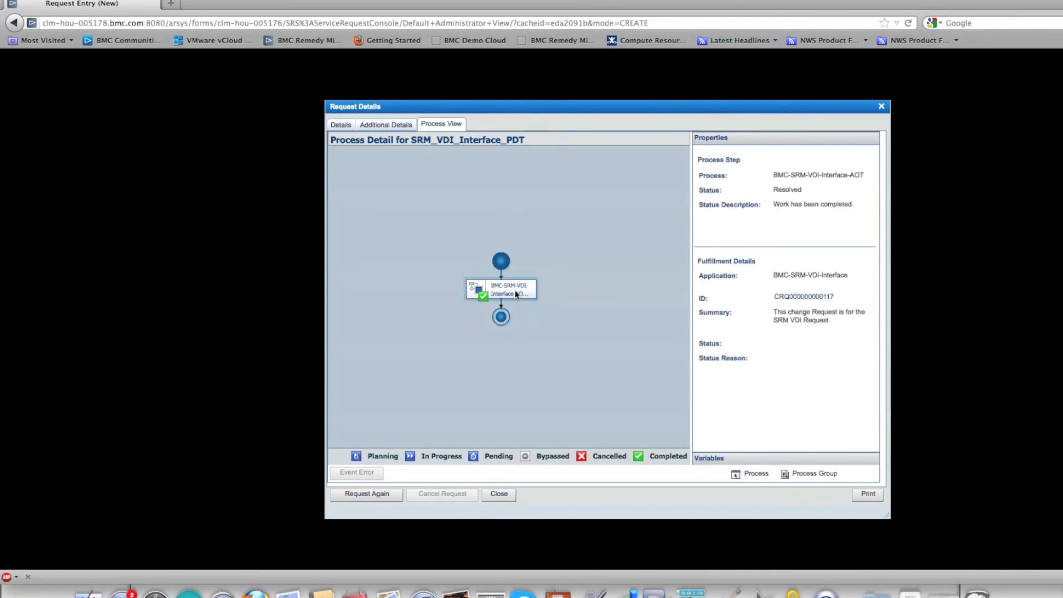
{"action": "mouse_move", "coordinate": [459, 158]}
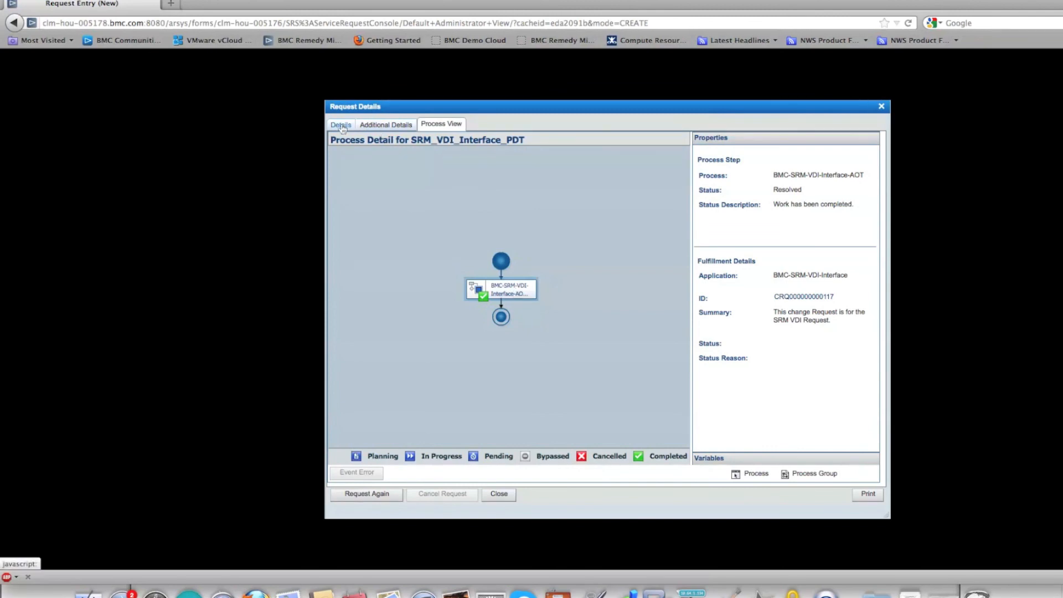
Step: Back in Details, launch the DesktopWeb login link from the Activity Log
{"action": "left_click", "coordinate": [340, 124]}
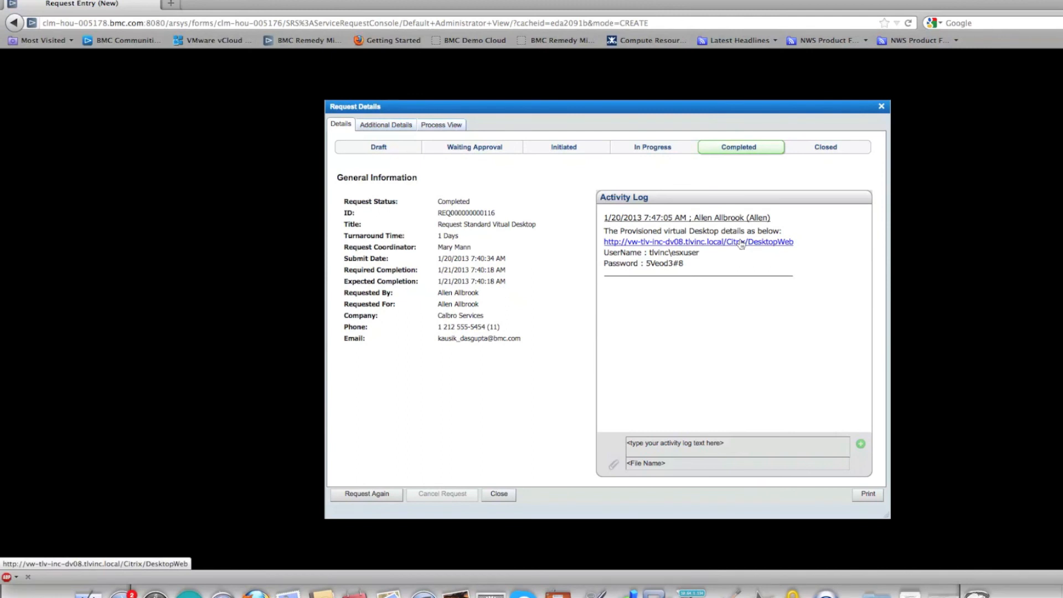
{"action": "left_click", "coordinate": [698, 242]}
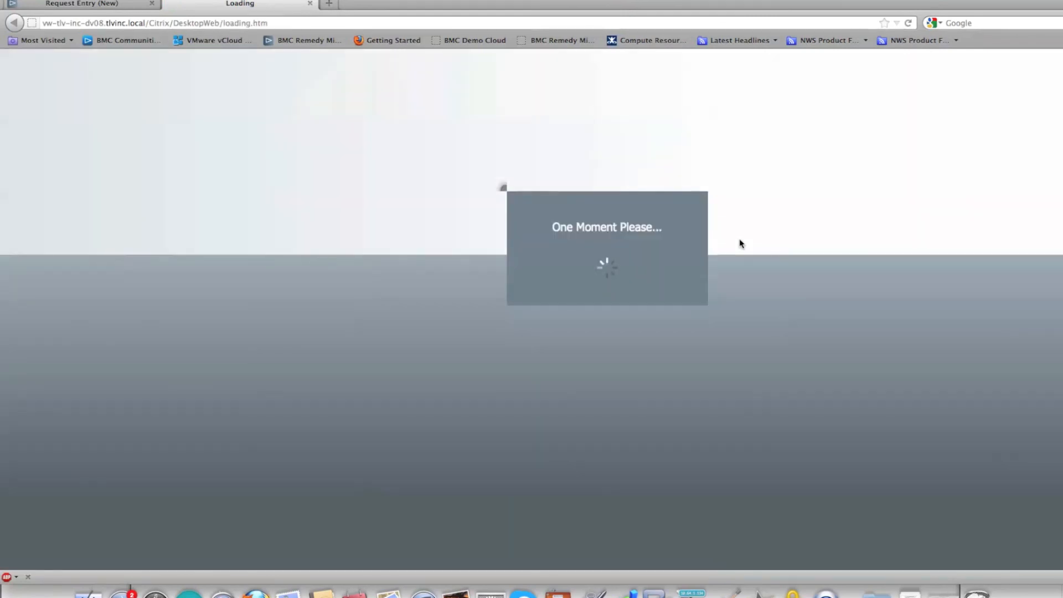